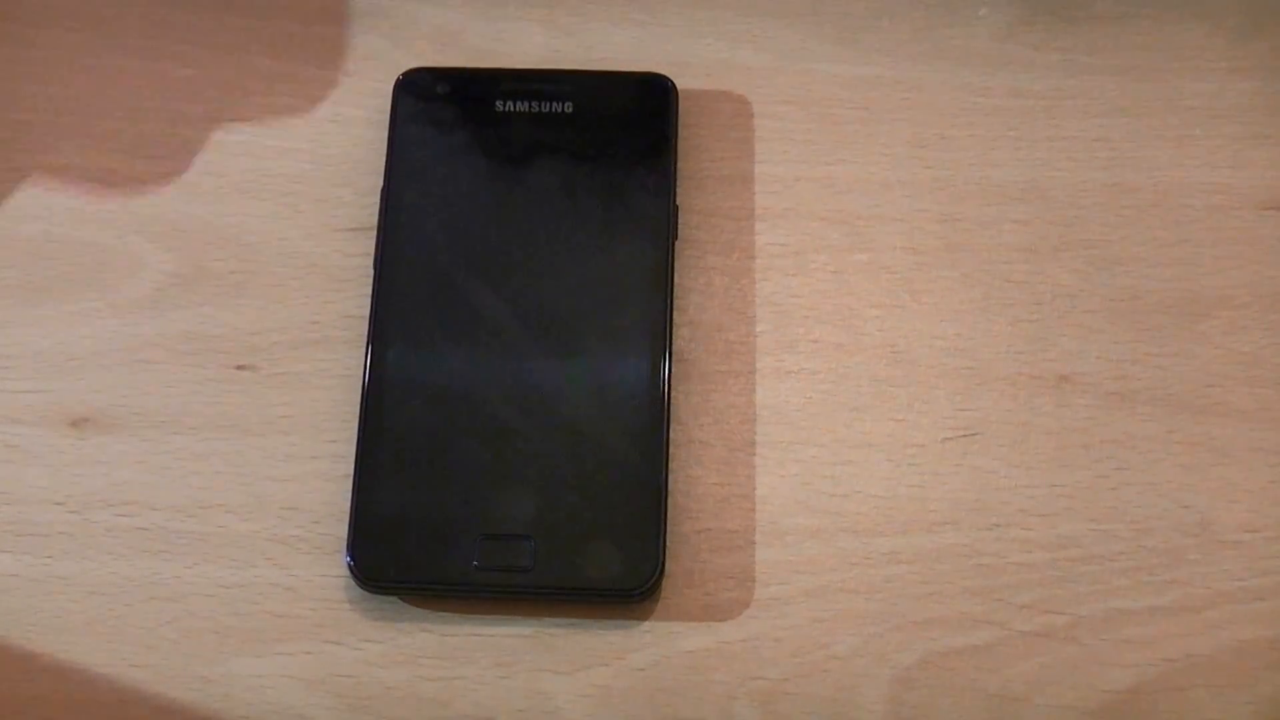
Wake the CyanogenMod phone to the home screen with clock, weather widget and dock
click(495, 555)
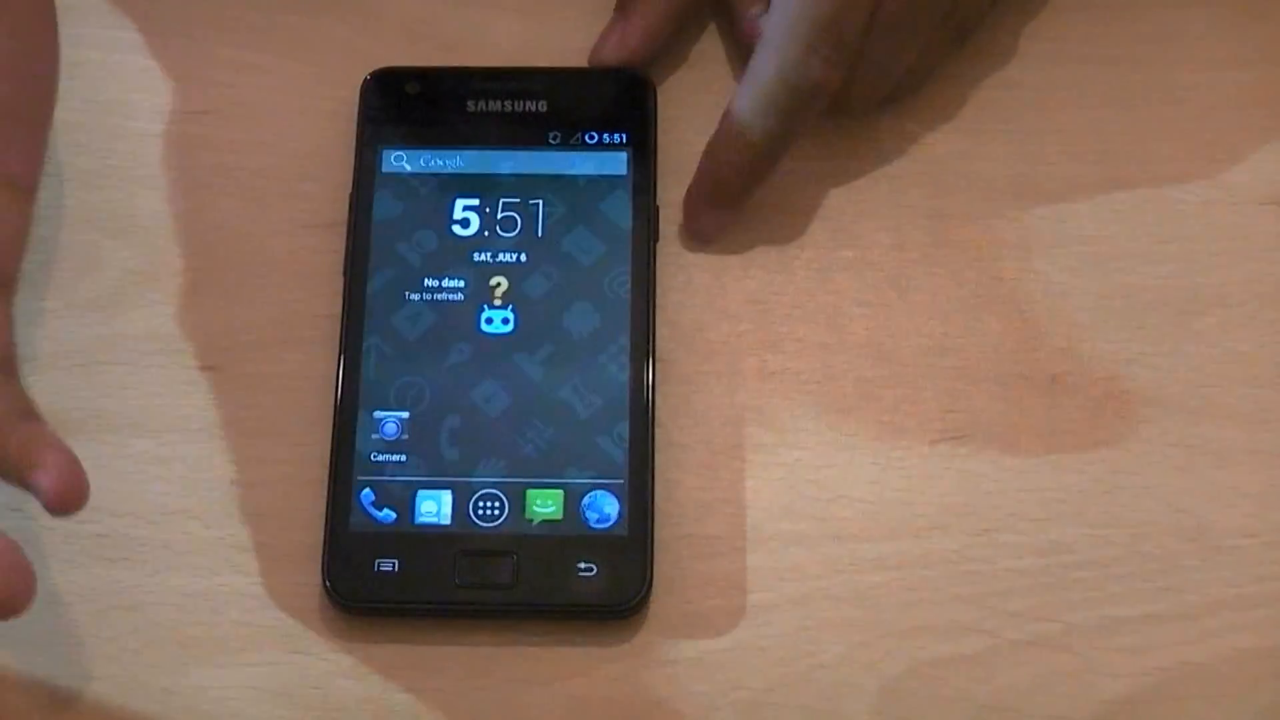
Go from quick settings to Settings and scroll About phone's Android 4.2.2, kernel and CPU details
click(498, 508)
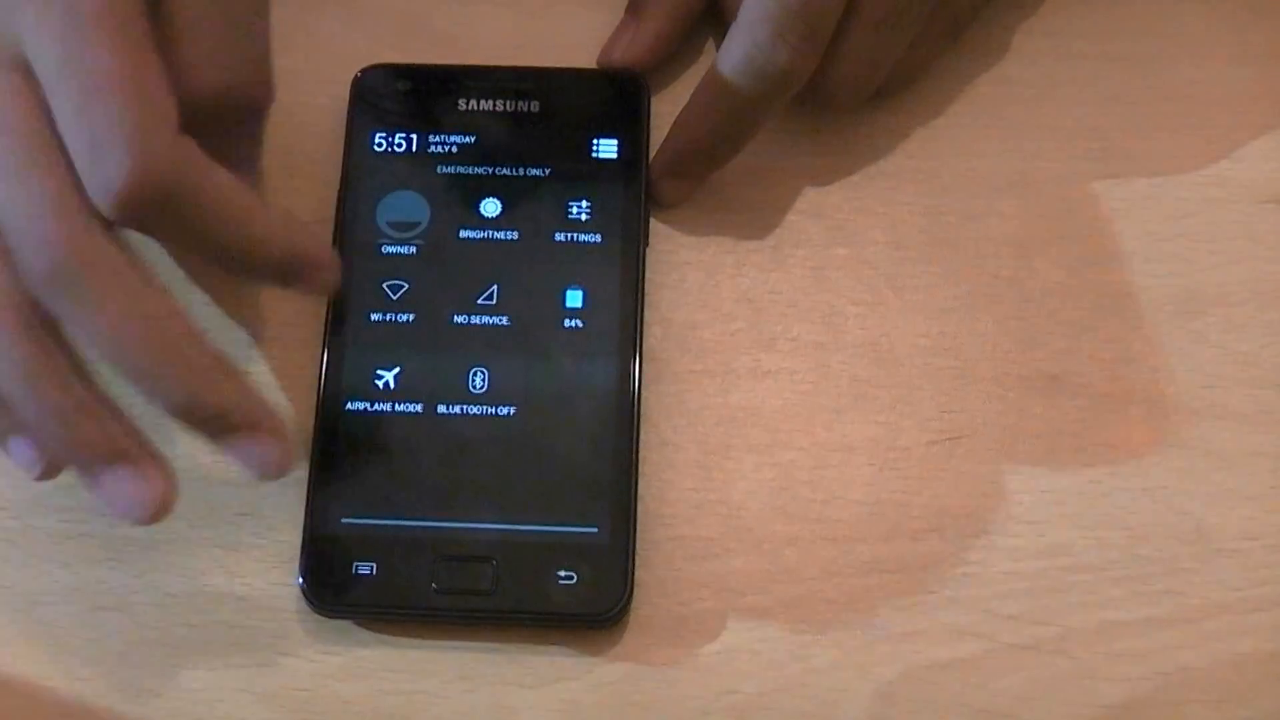
click(576, 218)
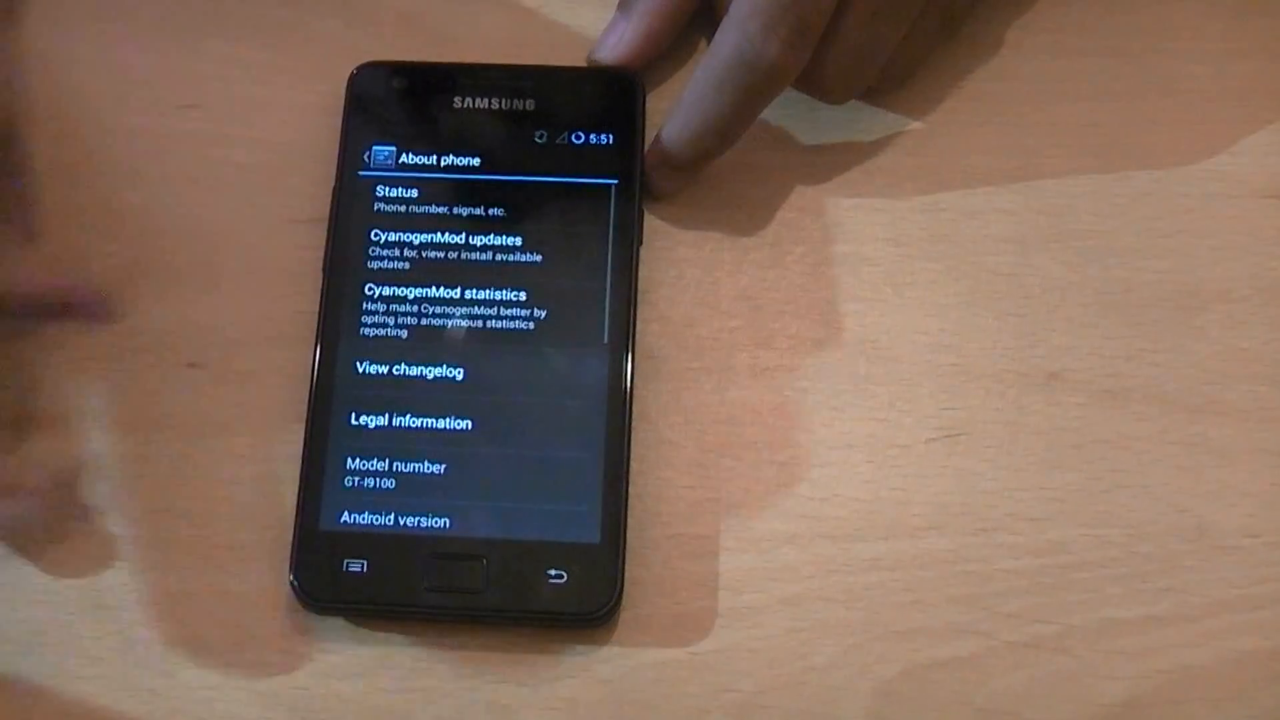
scroll(down, 3)
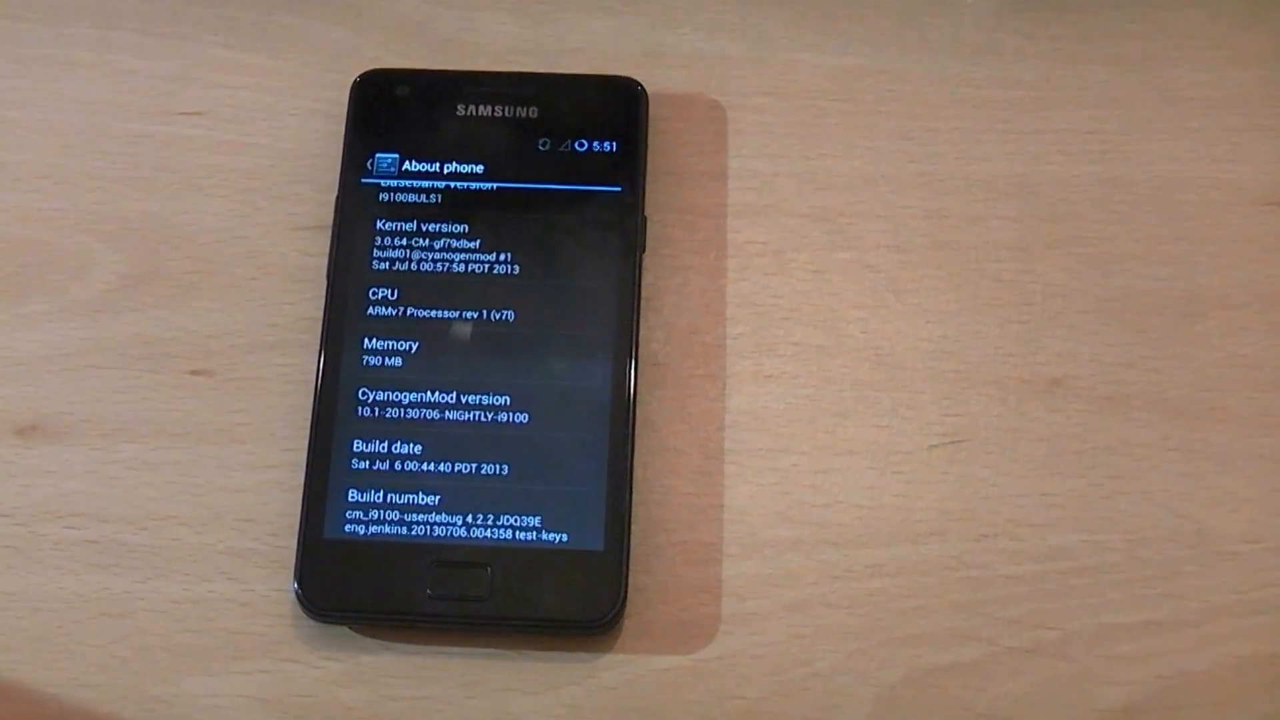
scroll(down, 3)
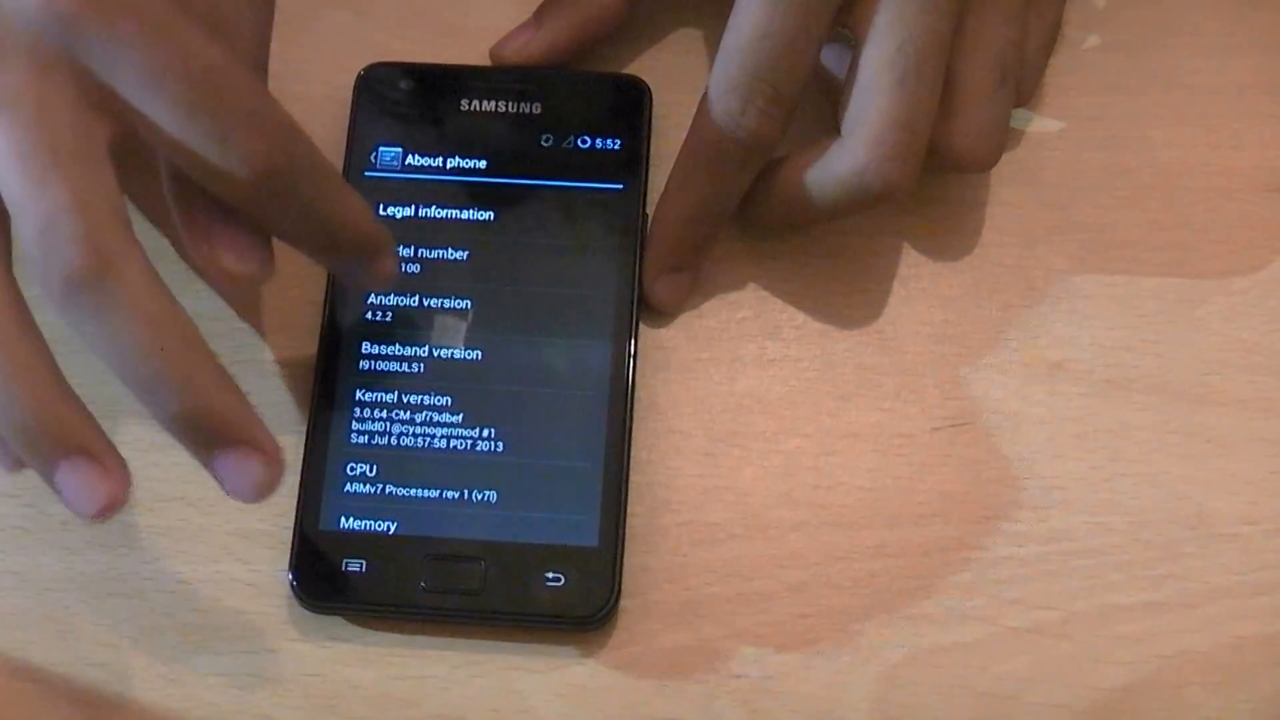
Show the Jelly Bean 4.2.2 easter egg, then browse the apps and Widgets drawer
click(433, 310)
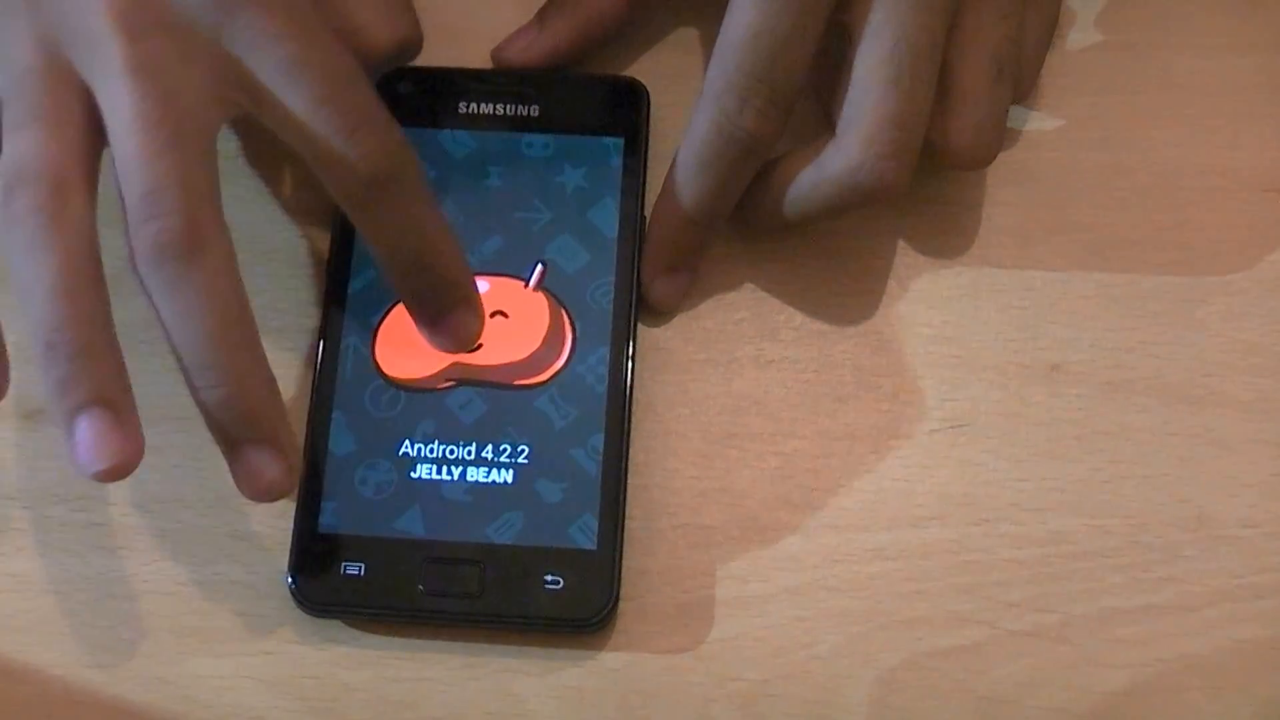
click(465, 327)
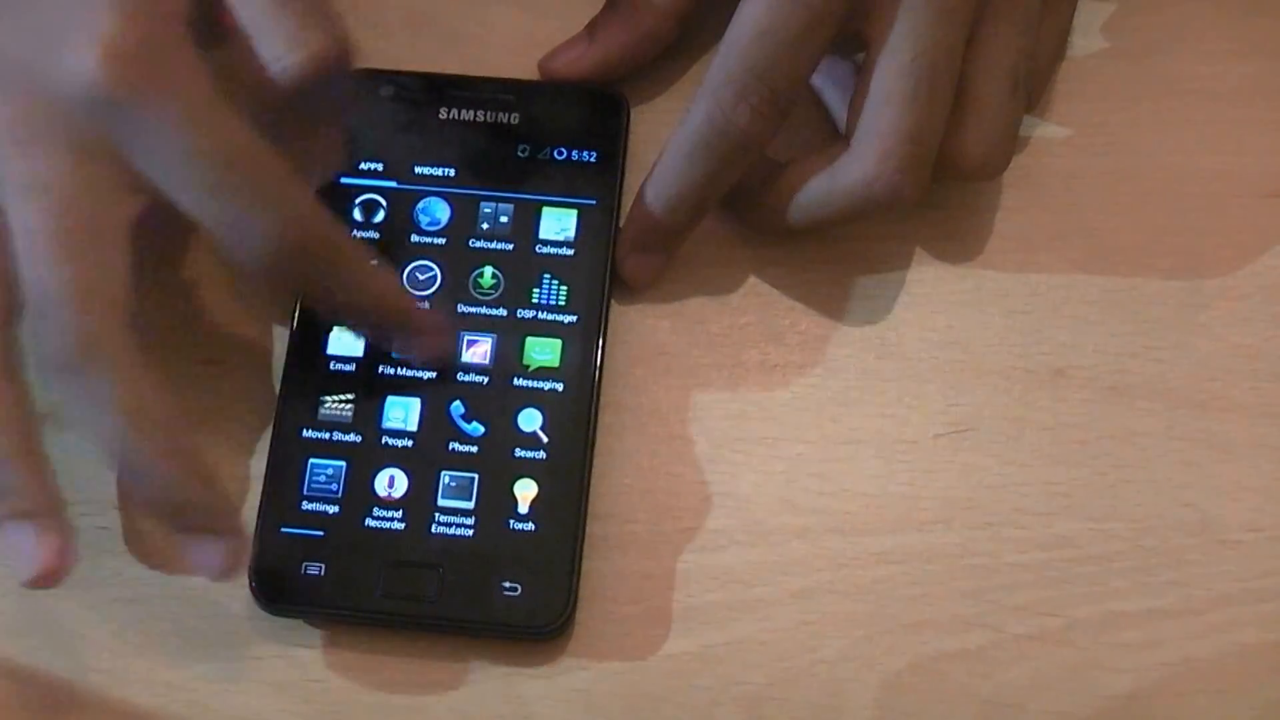
click(434, 172)
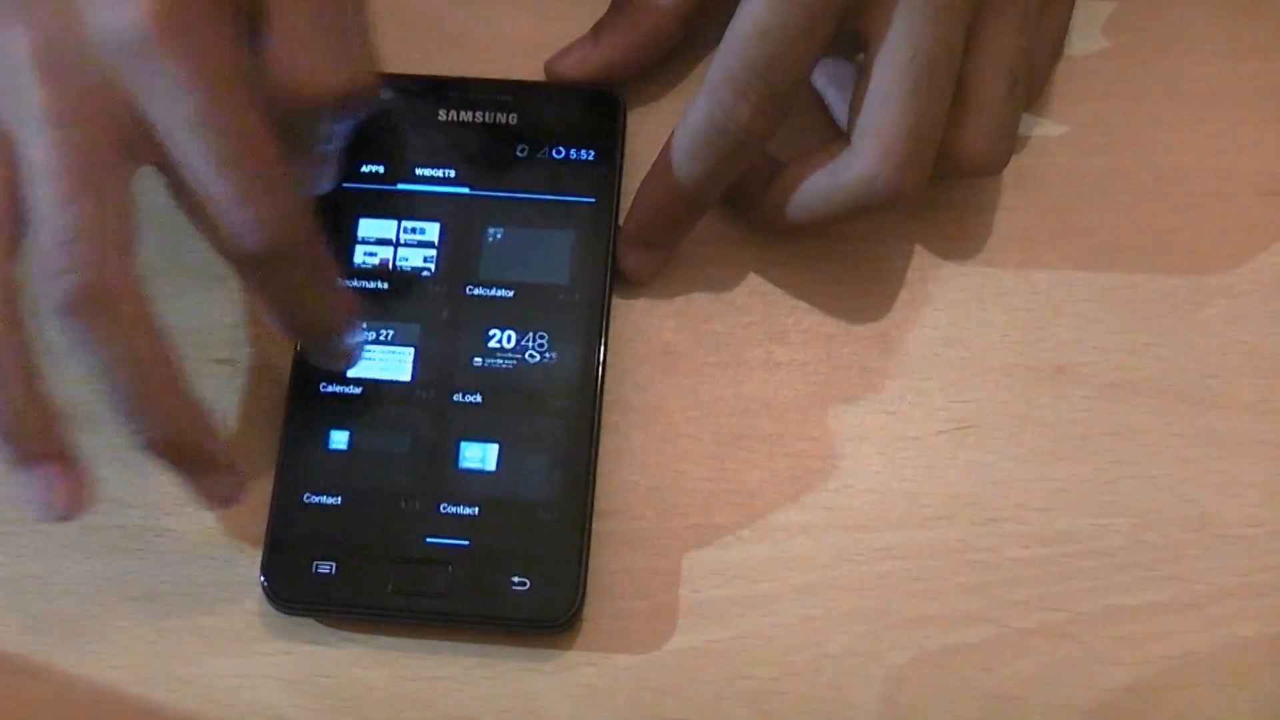
click(374, 172)
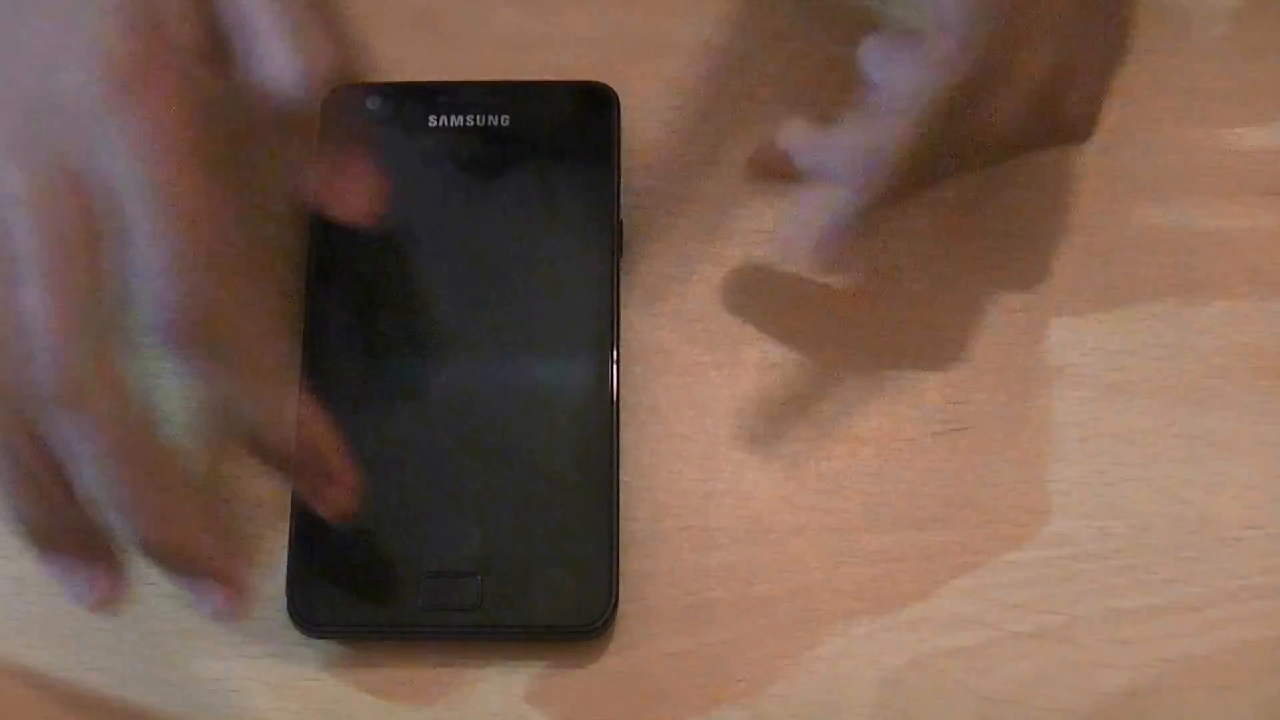
Wake the phone again and dismiss the Apollo crash dialog with OK
click(625, 217)
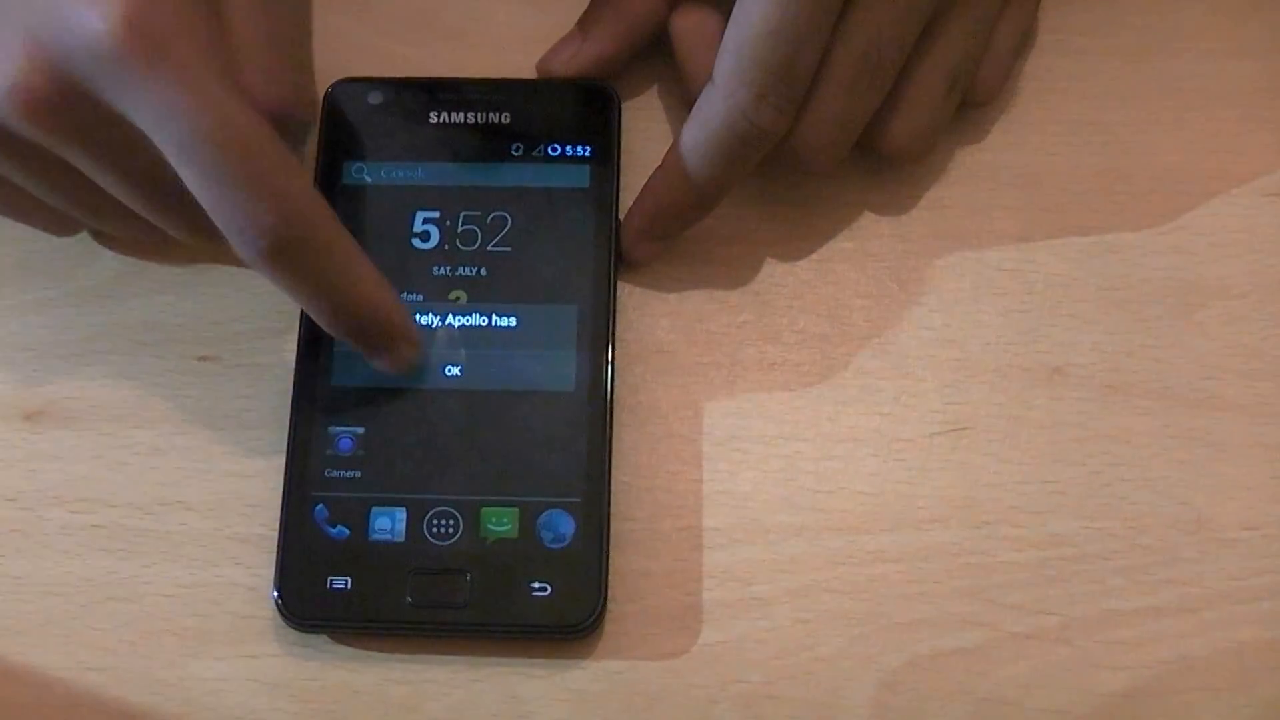
click(454, 370)
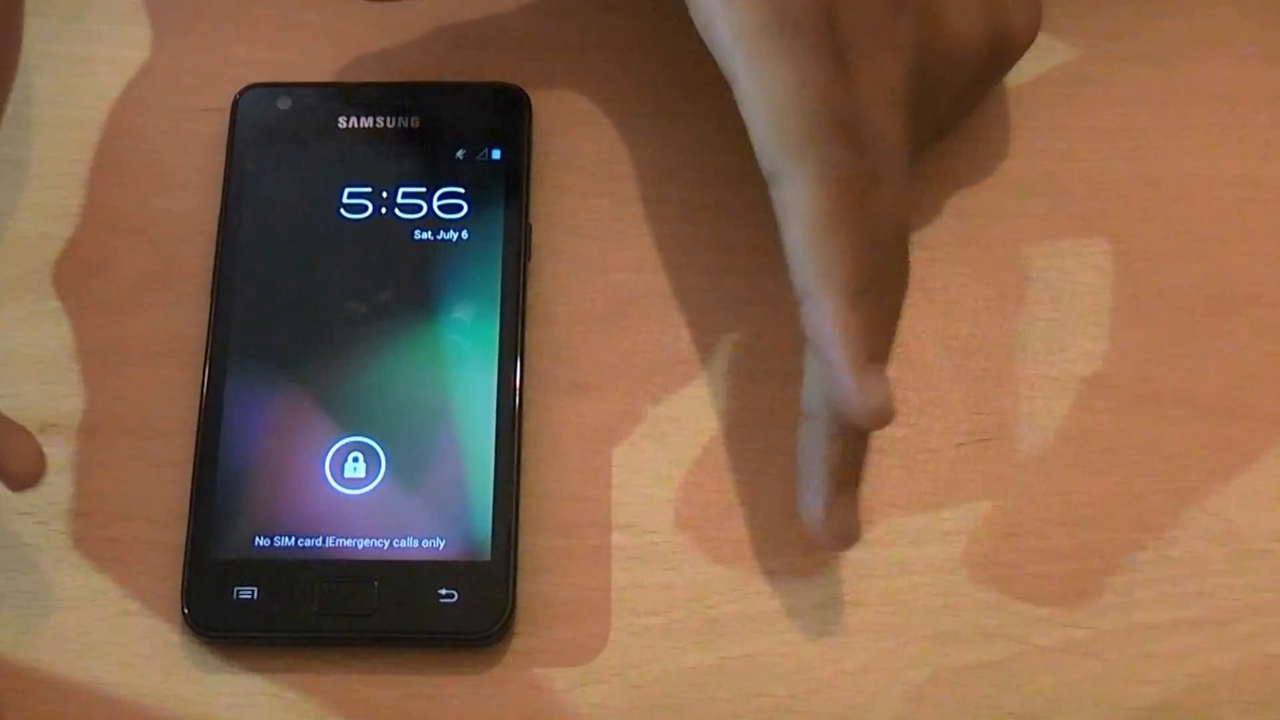
Unlock the Paranoid Android phone and reach its two-pane Settings screen
click(354, 462)
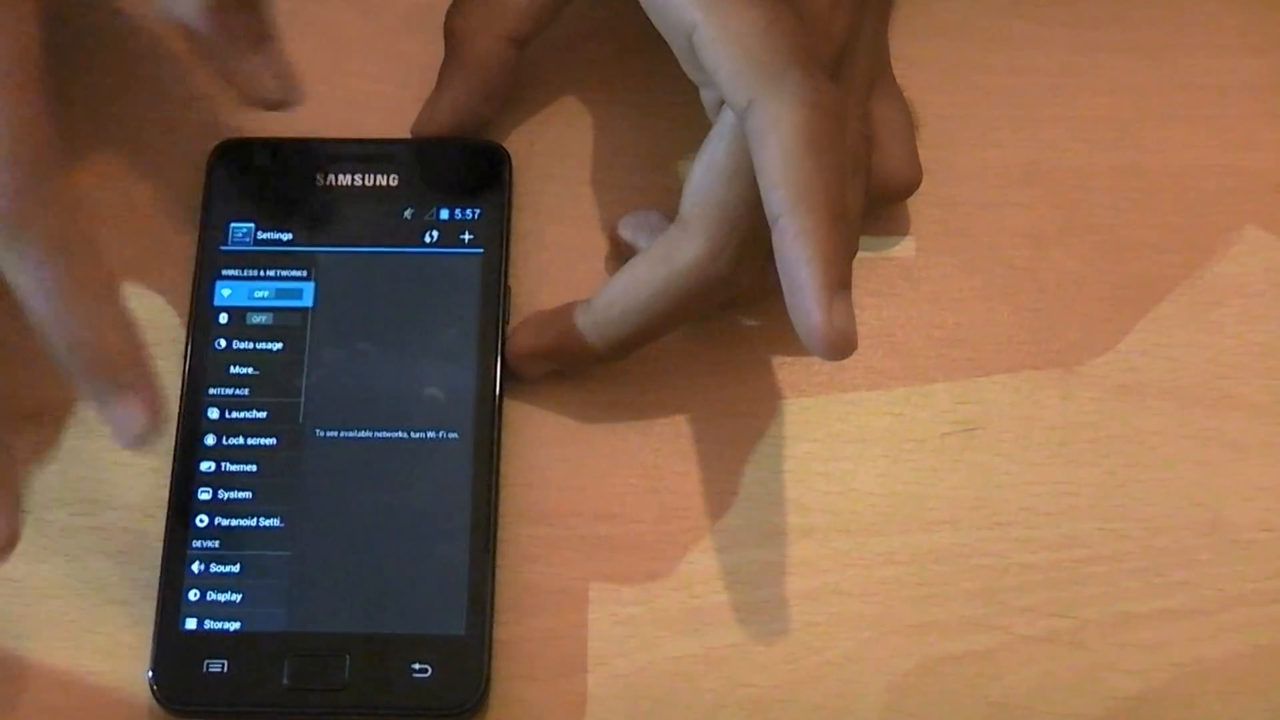
scroll(down, 3)
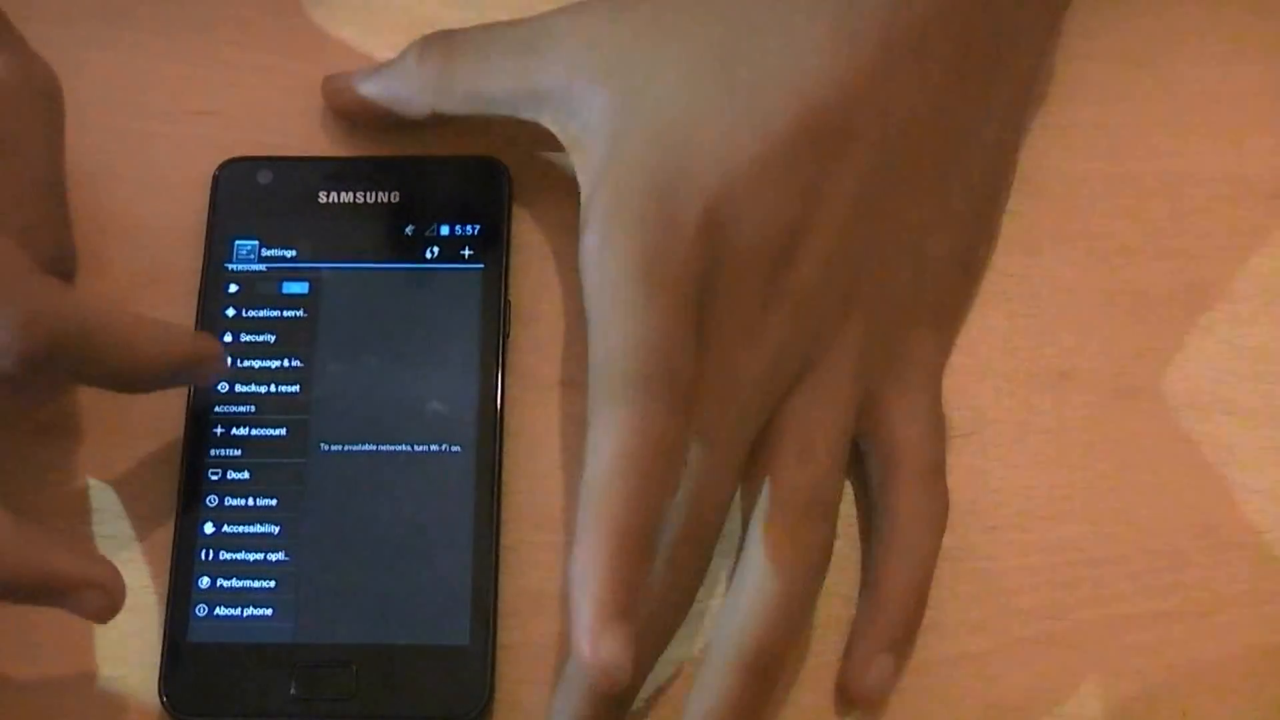
scroll(down, 3)
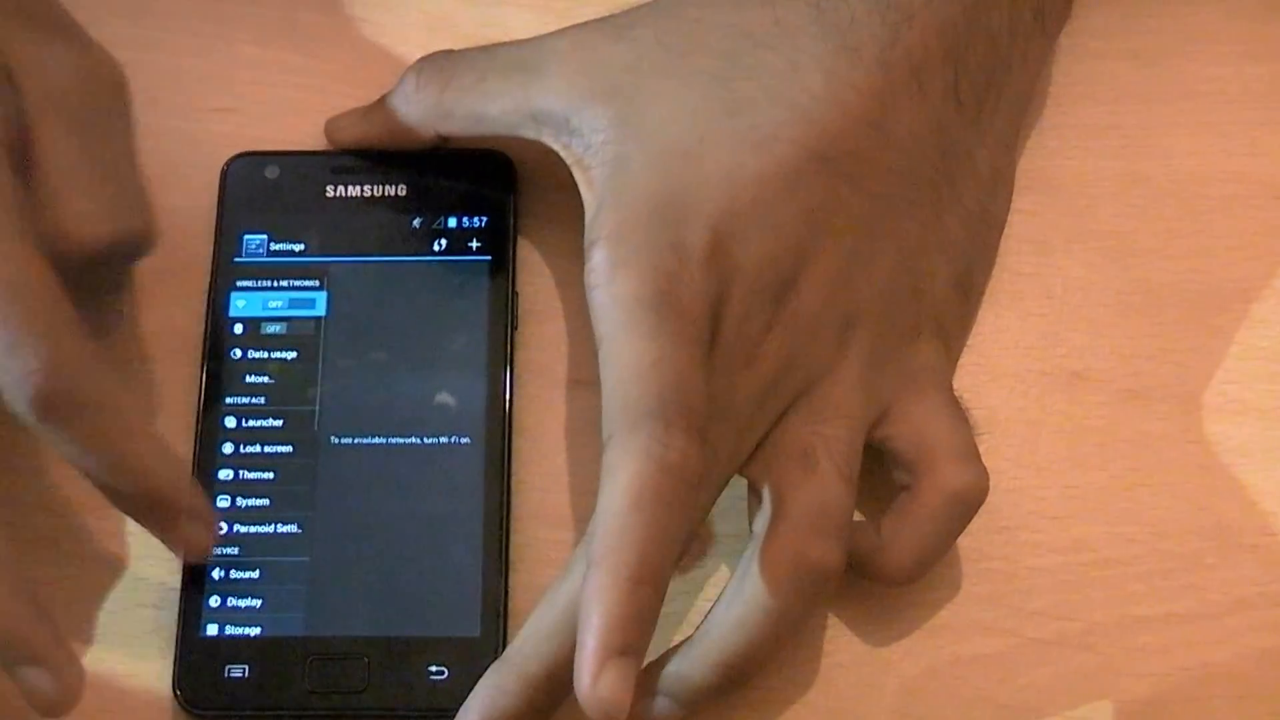
scroll(down, 3)
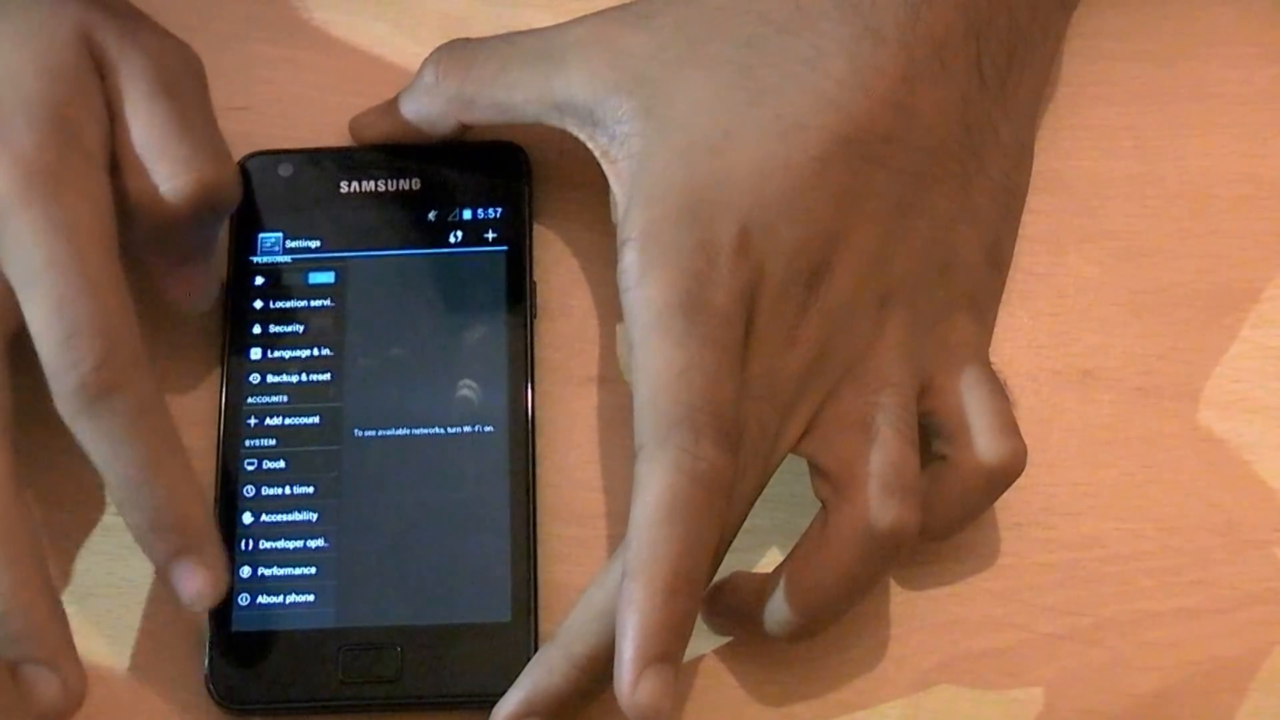
scroll(down, 3)
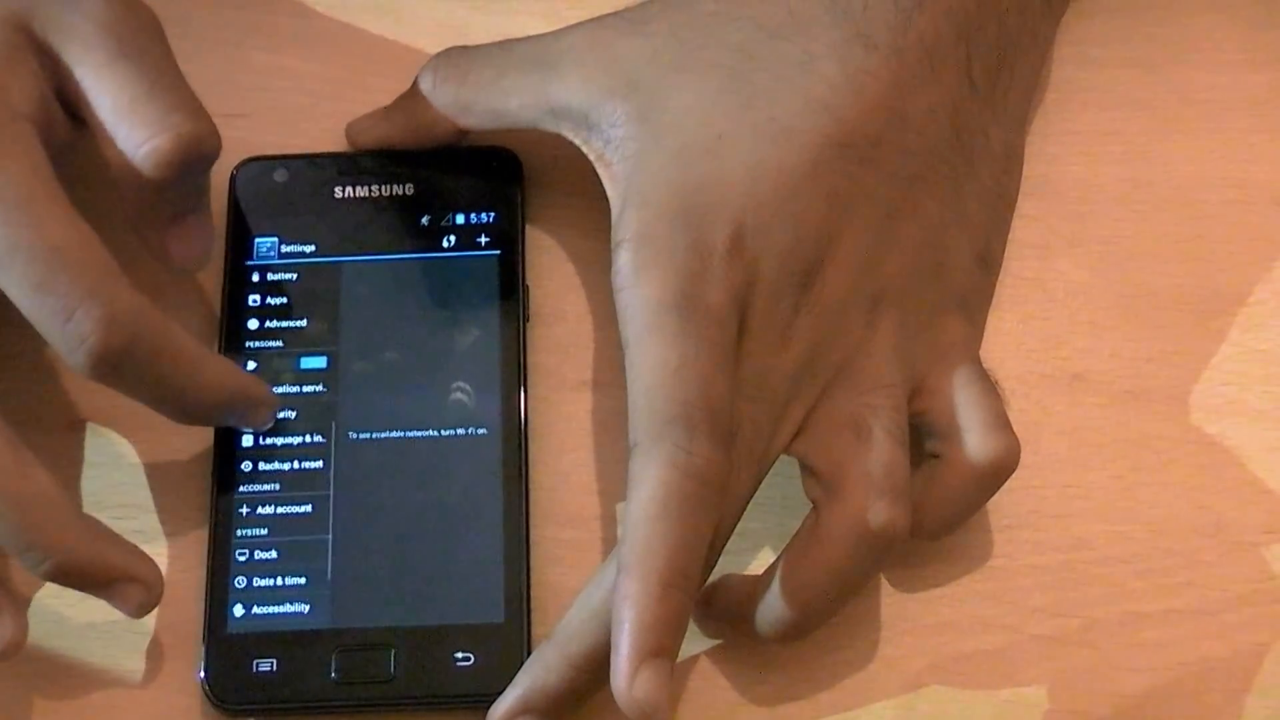
scroll(down, 3)
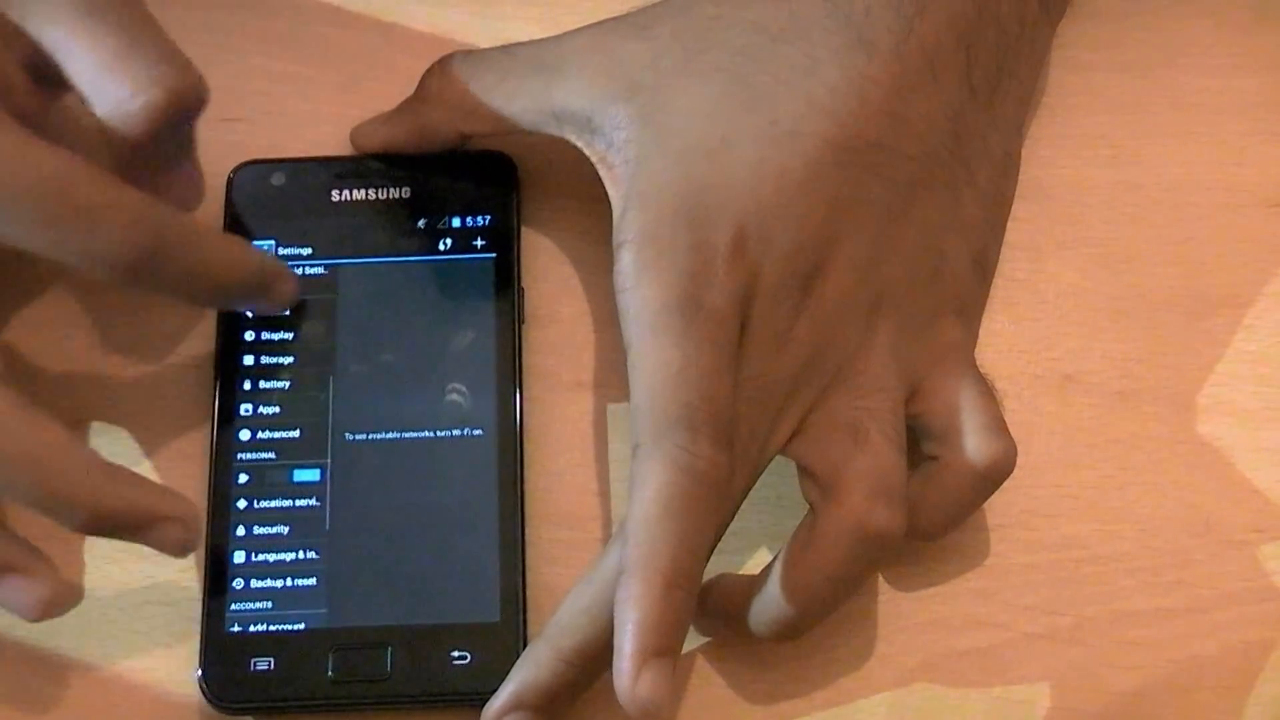
scroll(down, 3)
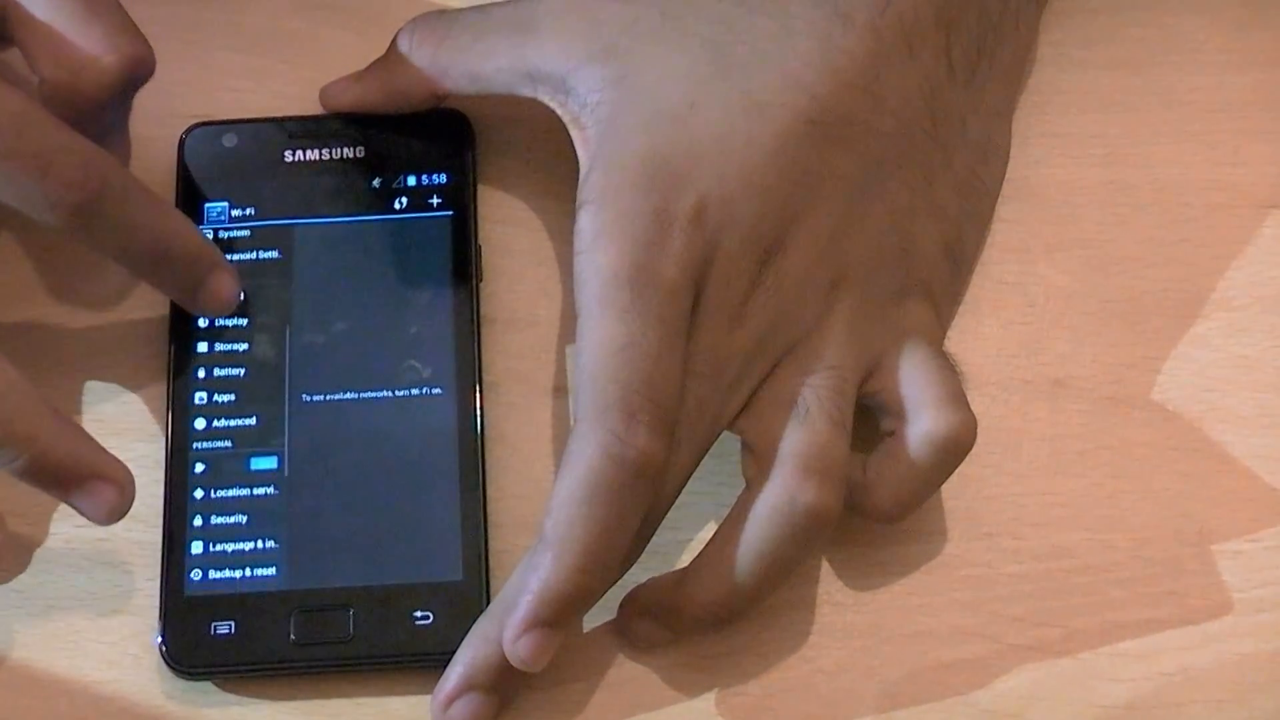
Open About phone and scroll through the Android 4.1.1, kernel, CPU and memory details
scroll(down, 3)
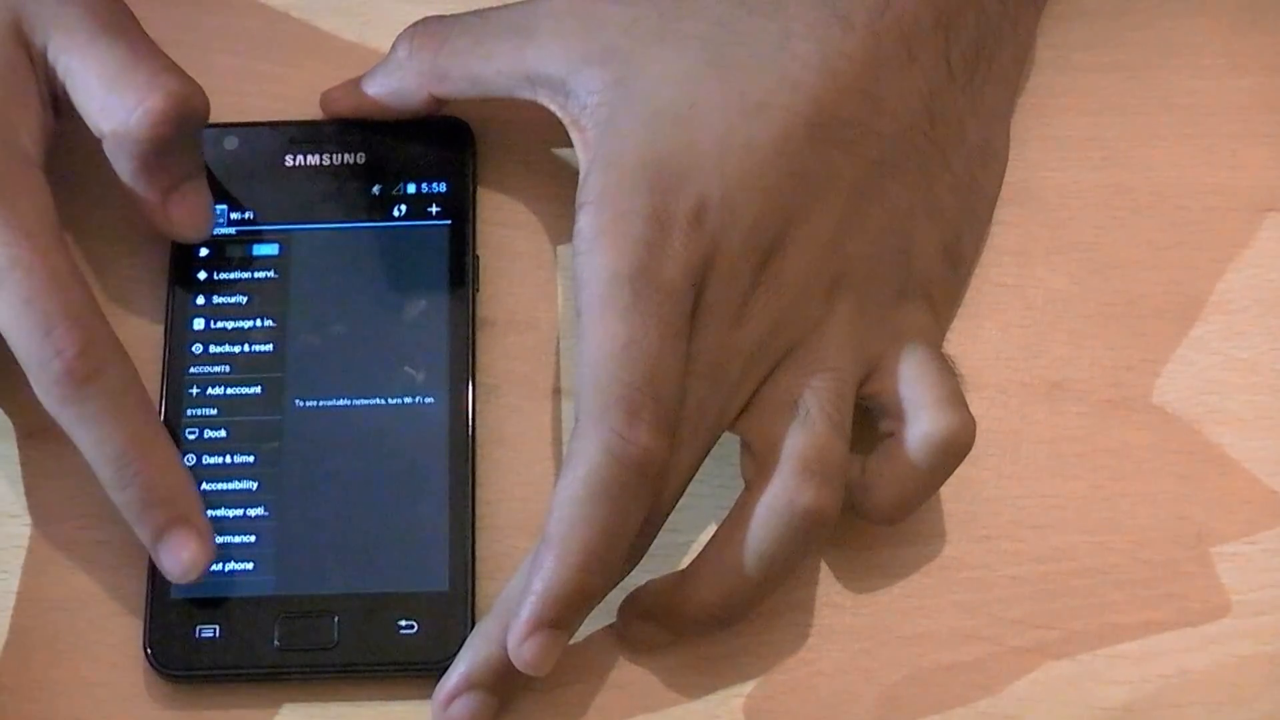
click(232, 565)
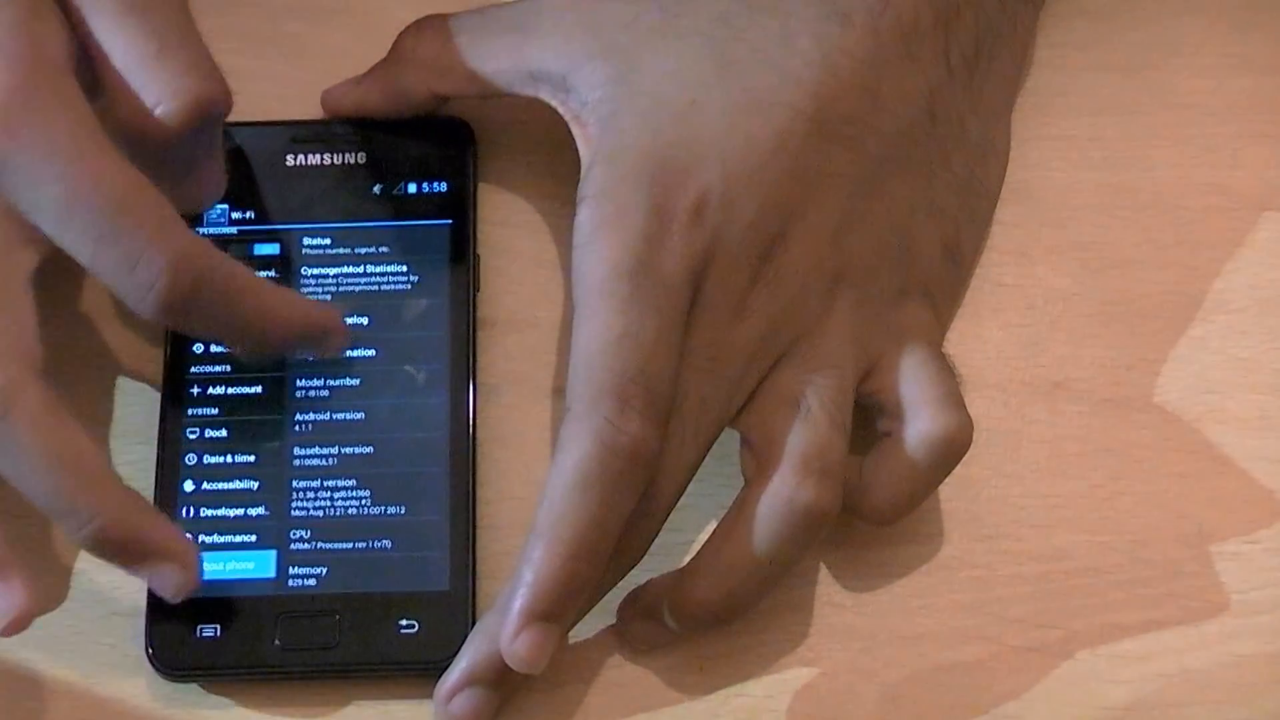
scroll(down, 3)
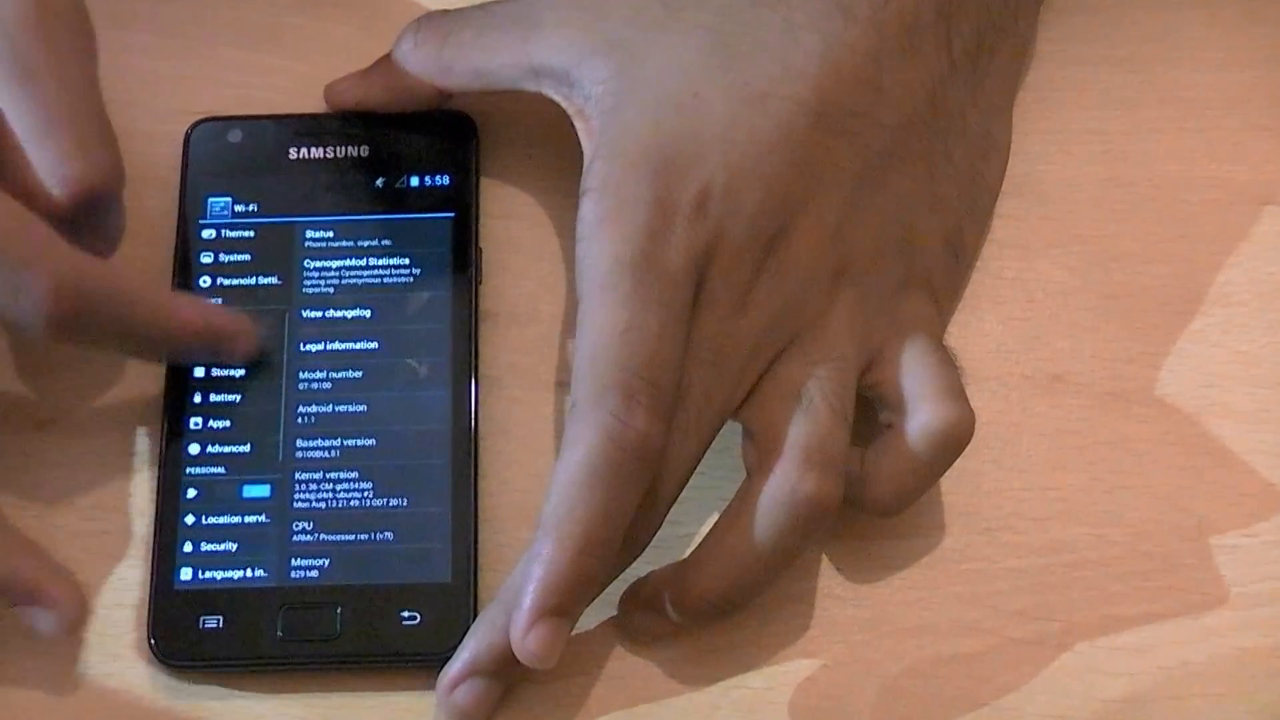
scroll(down, 3)
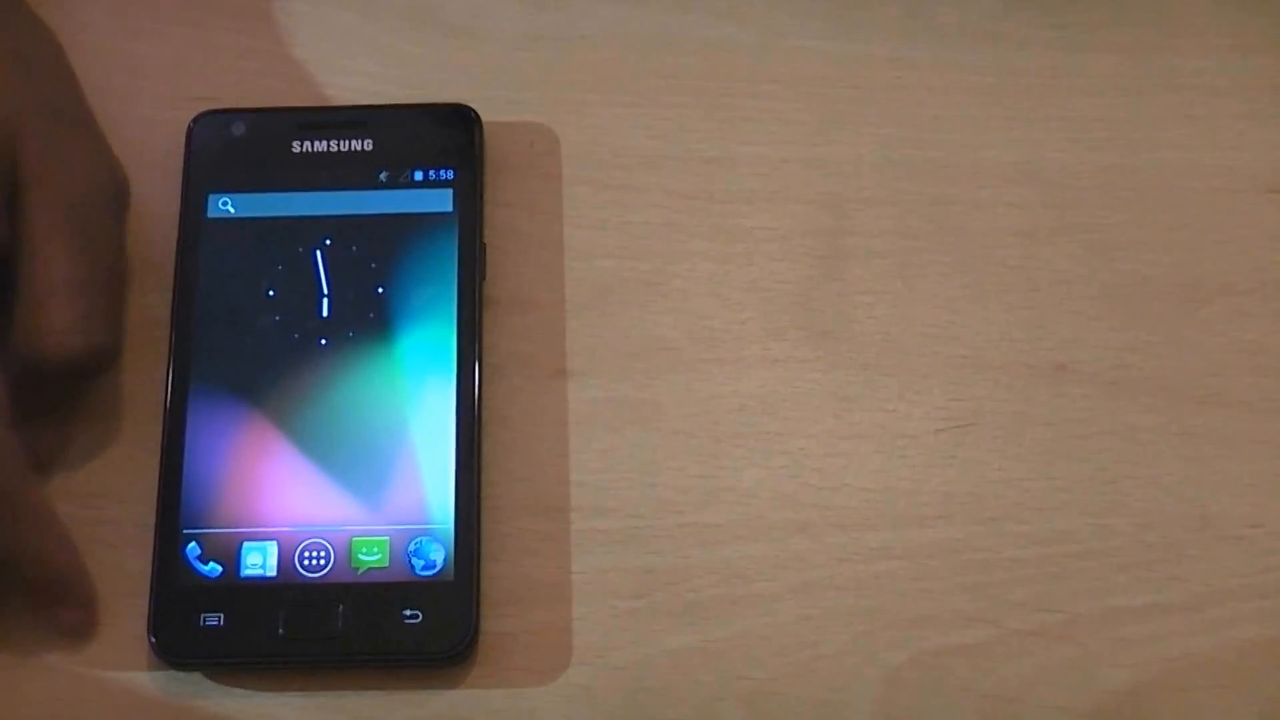
Open Paranoid Android settings in Settings and browse the per-app settings list
click(313, 557)
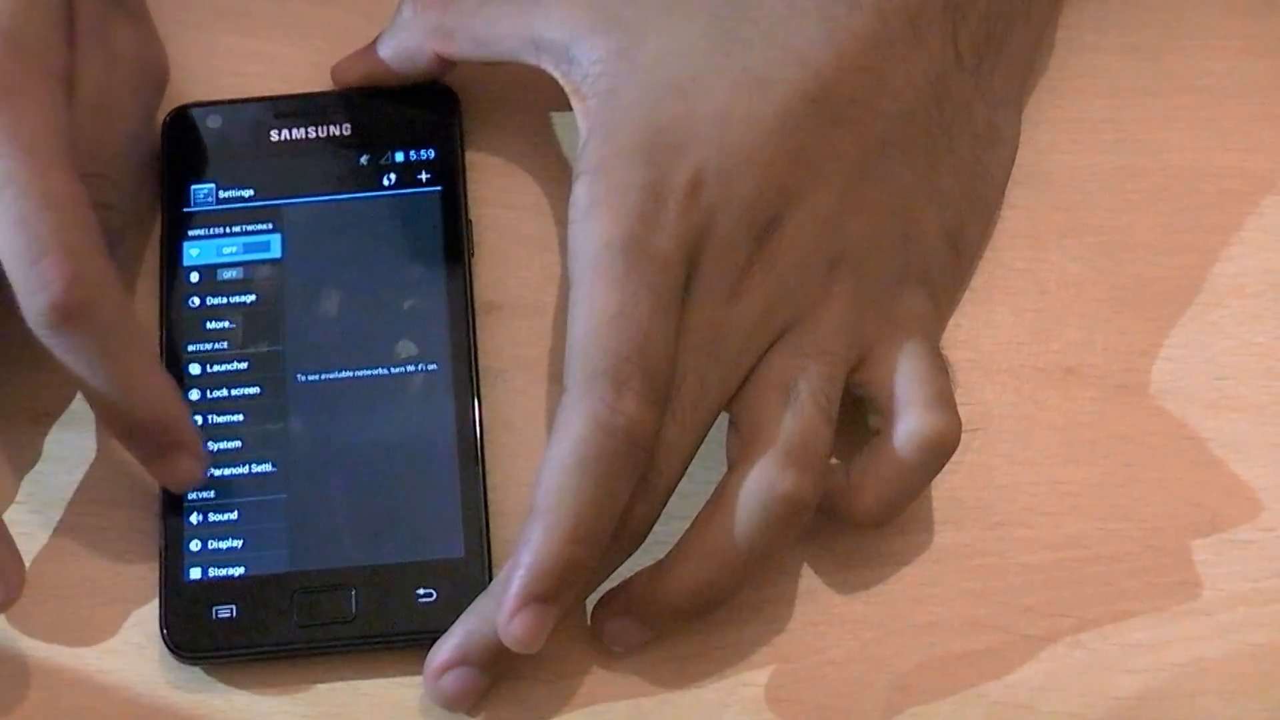
click(244, 469)
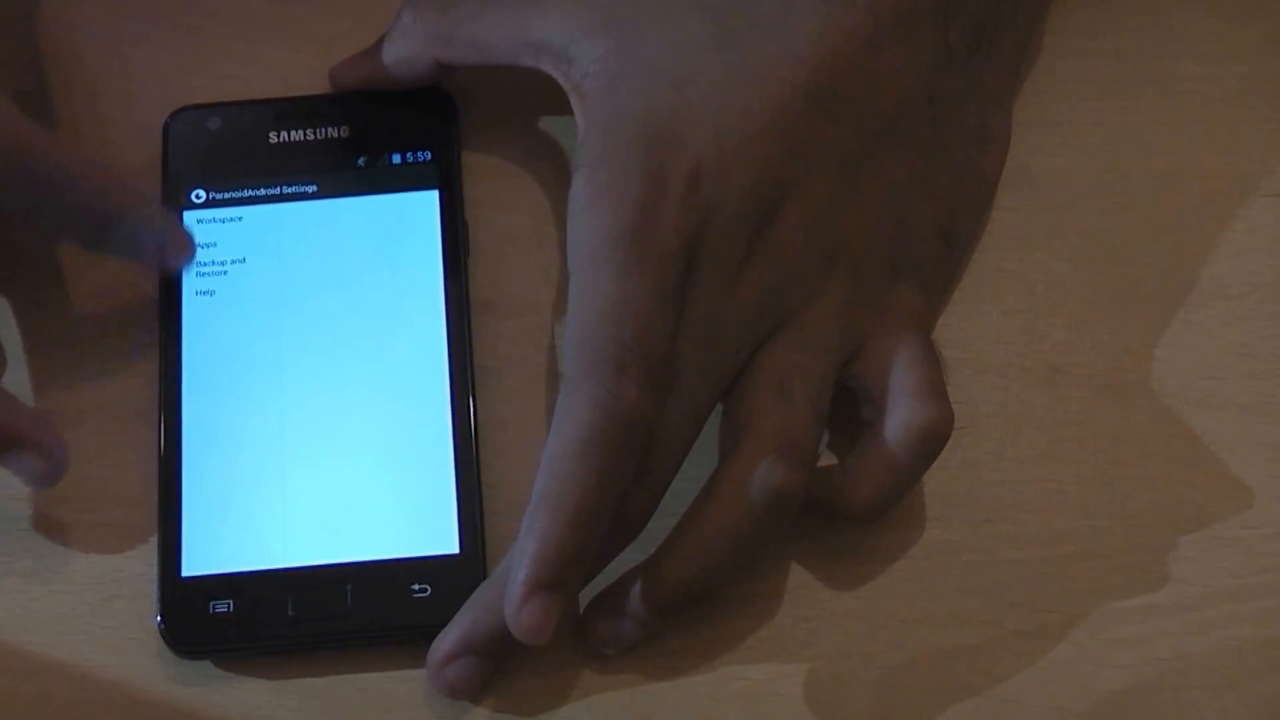
click(210, 244)
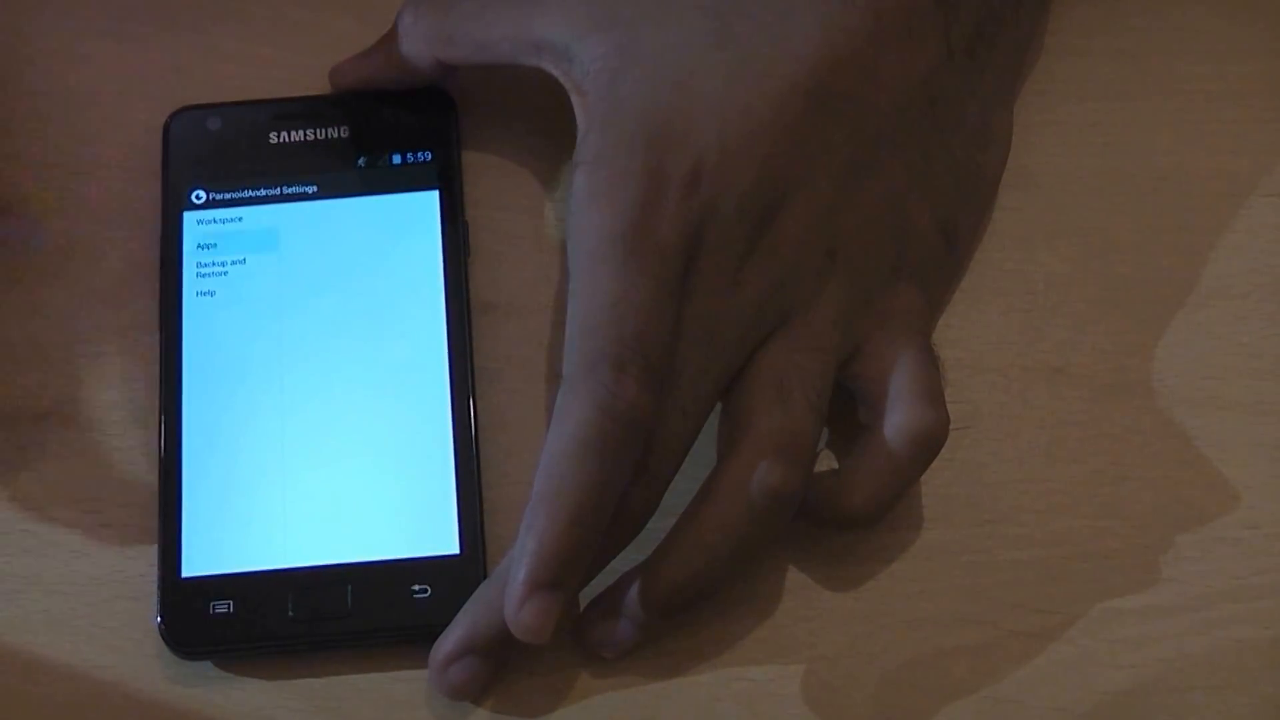
click(207, 246)
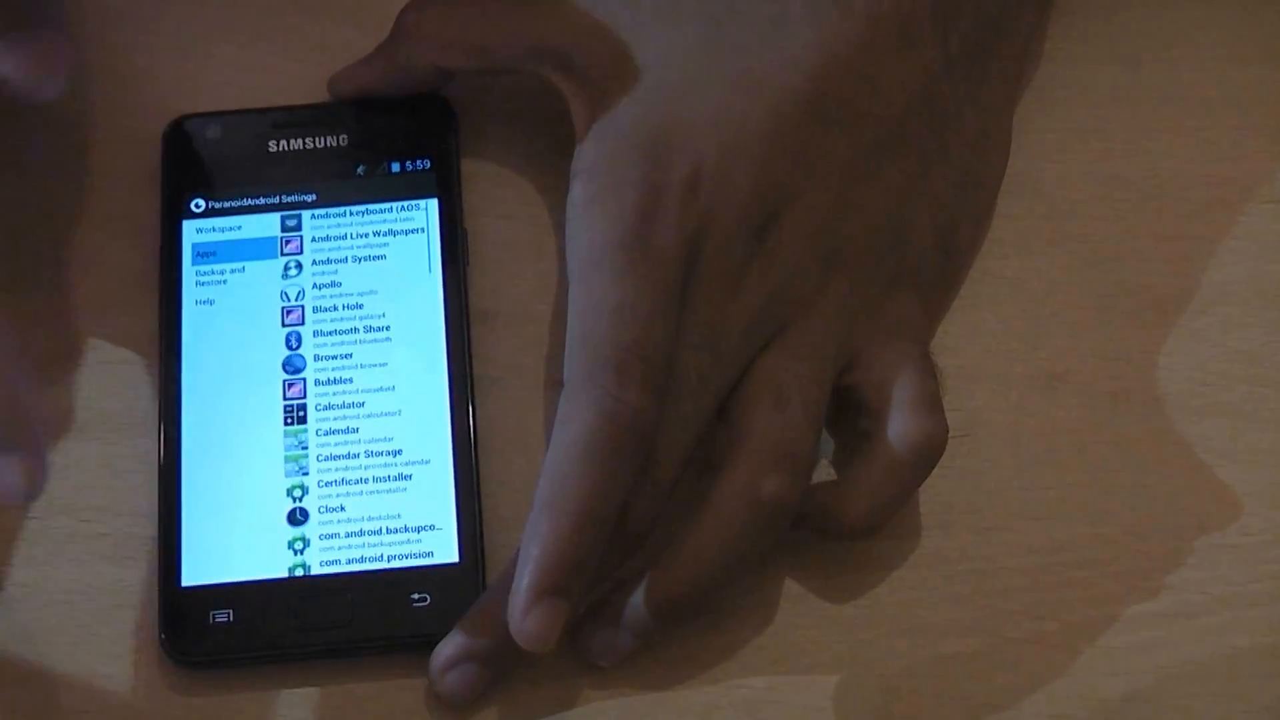
click(225, 228)
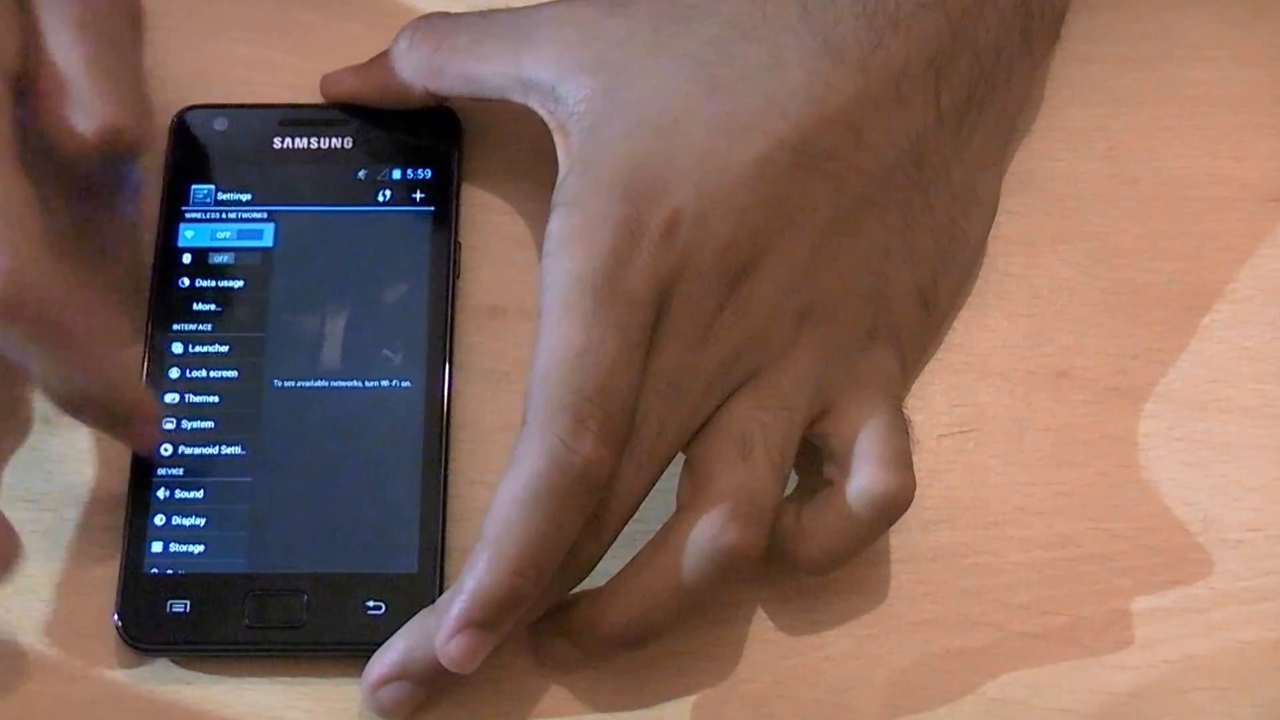
Pick a different hybrid workspace mode under Paranoid Android Workspace options
click(213, 449)
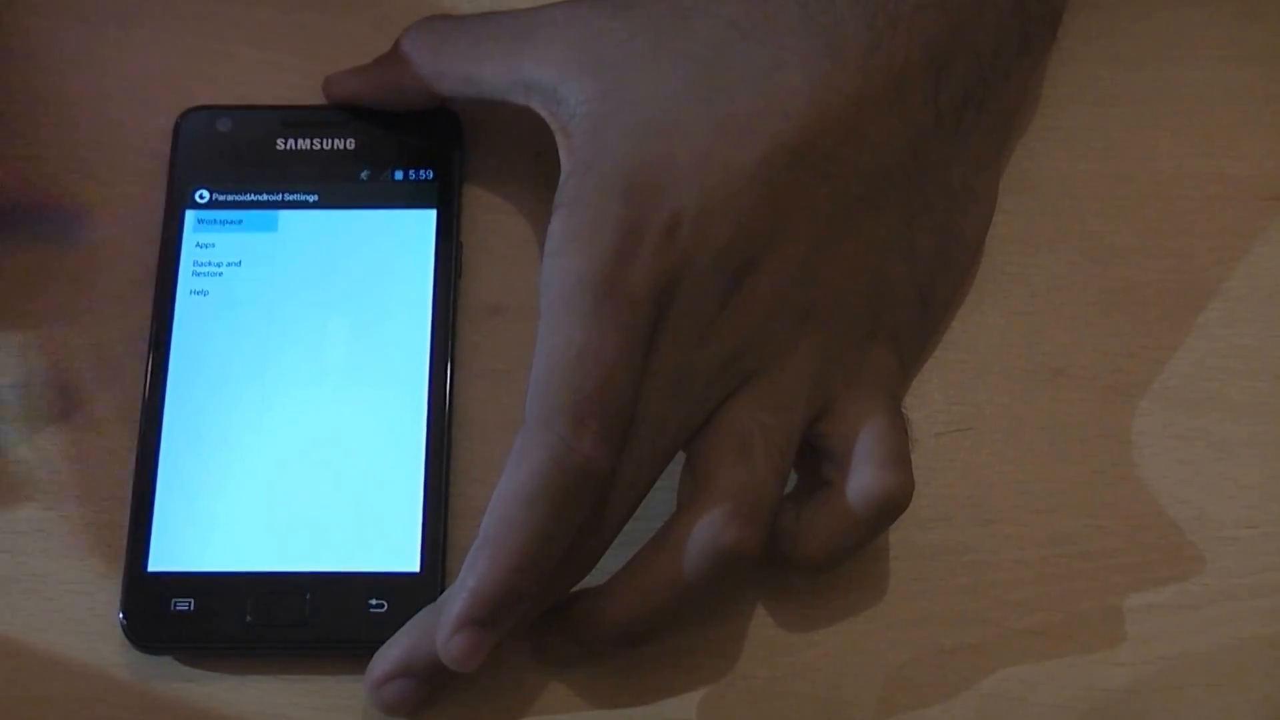
click(221, 223)
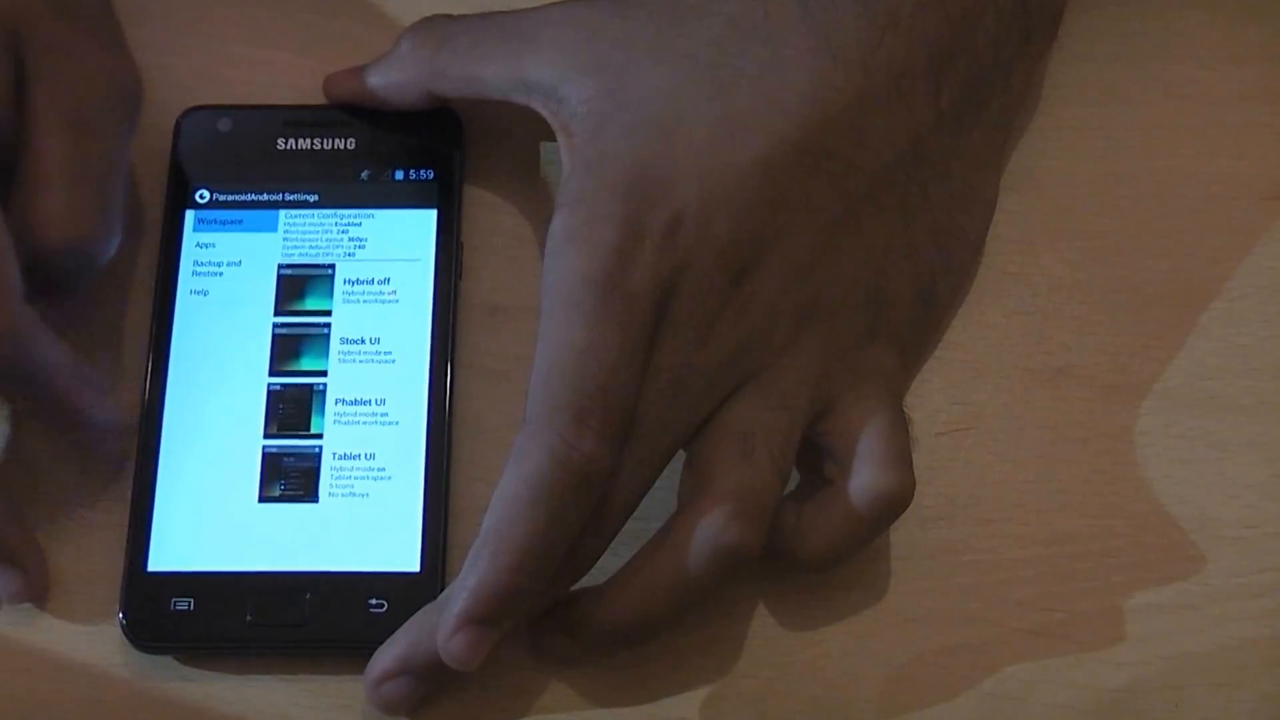
click(363, 349)
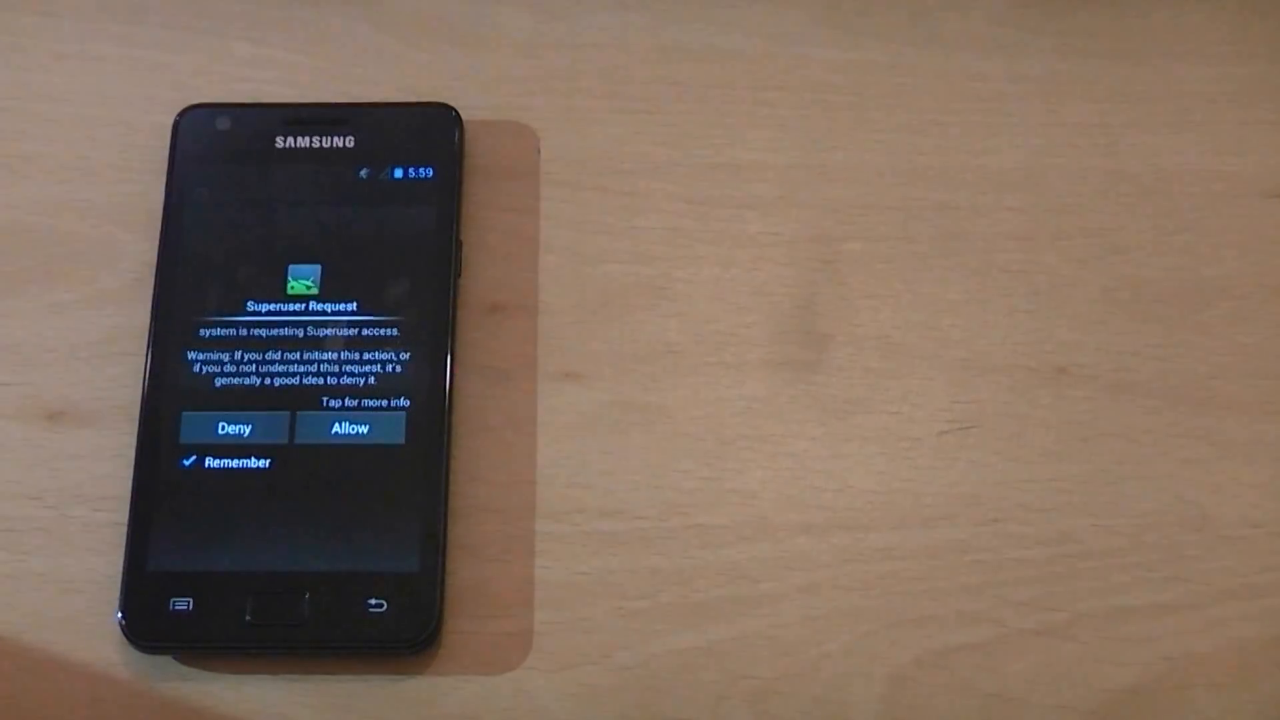
Allow the Superuser request so the home screen reloads in the tablet-style layout
click(349, 427)
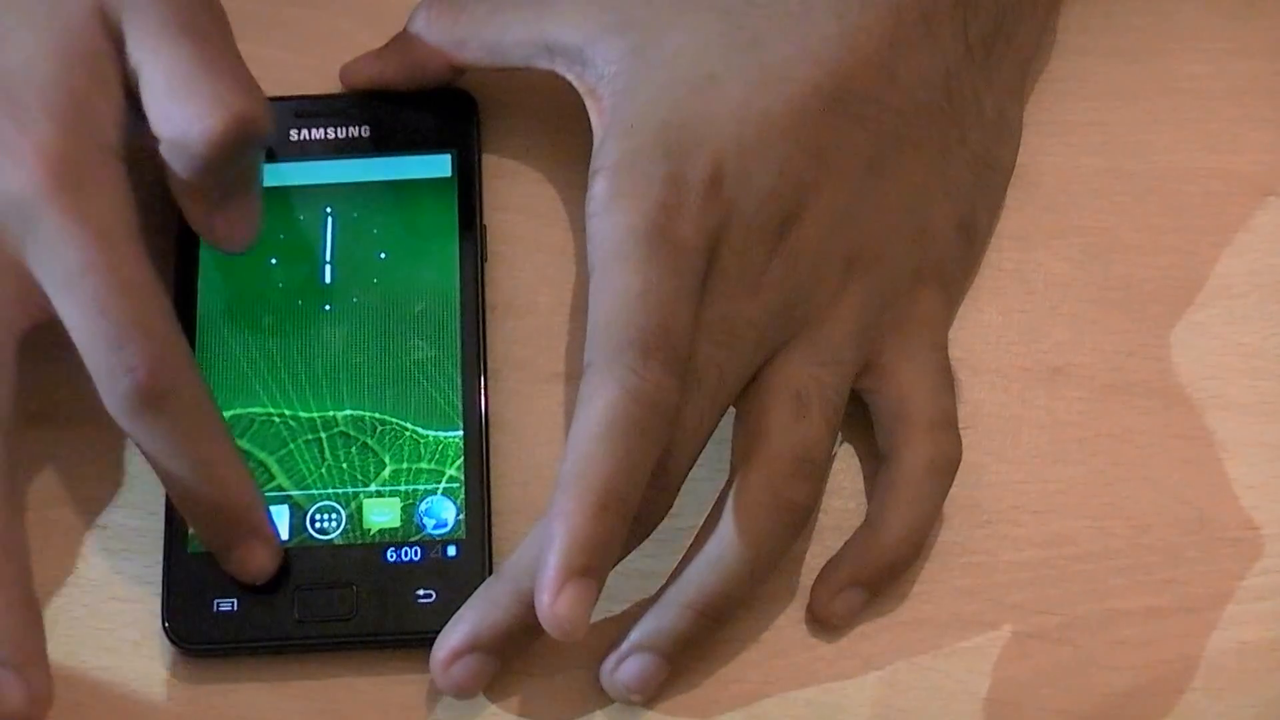
Choose another workspace mode in Paranoid Android settings, triggering the reboot-required prompt
click(318, 516)
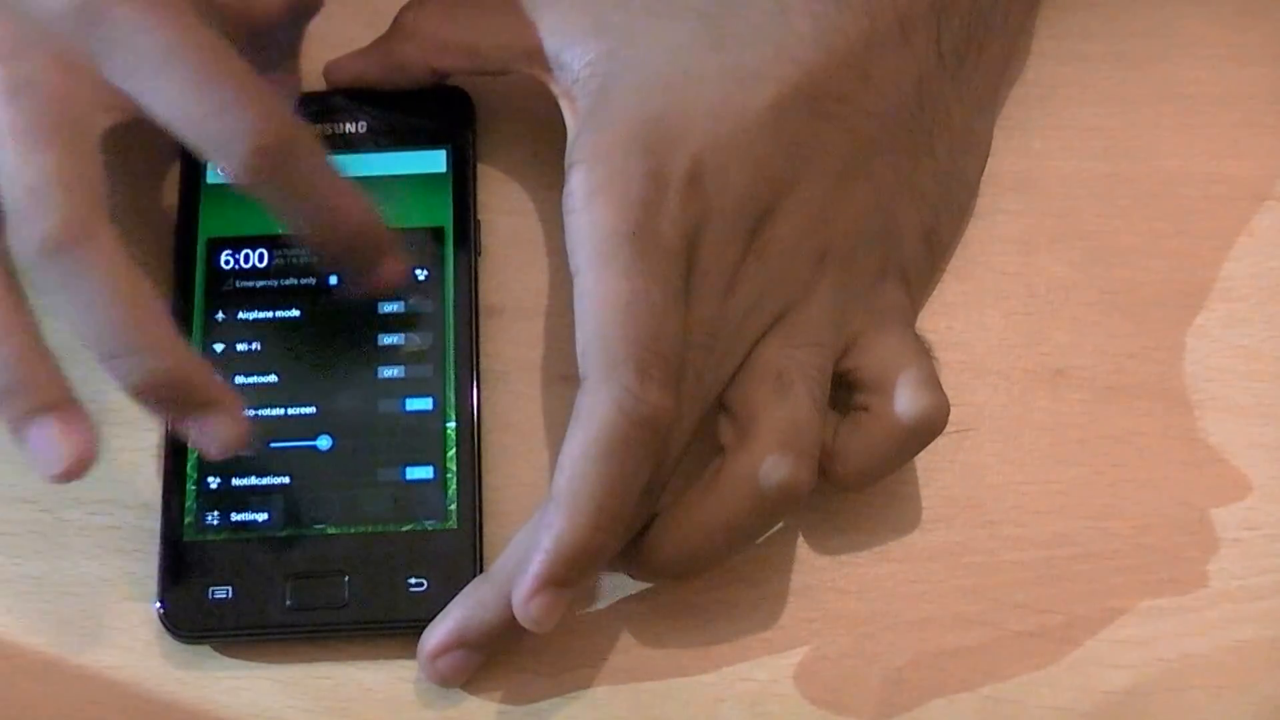
click(248, 516)
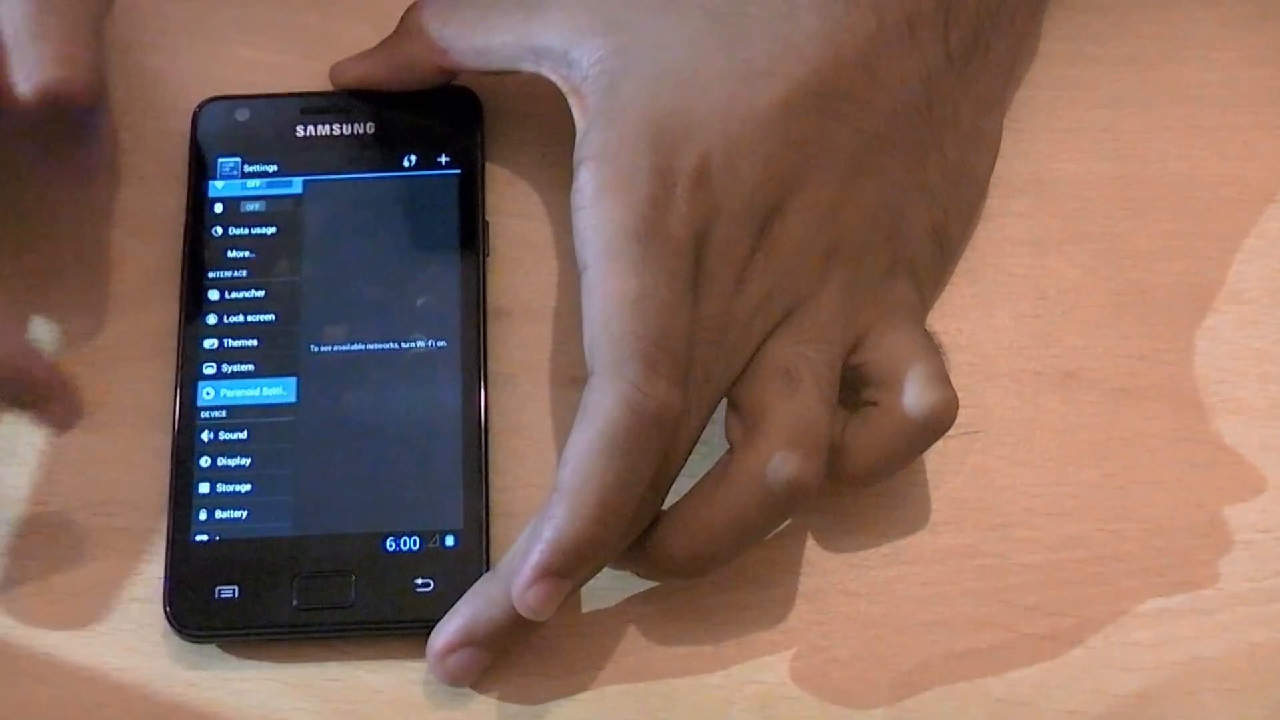
click(247, 392)
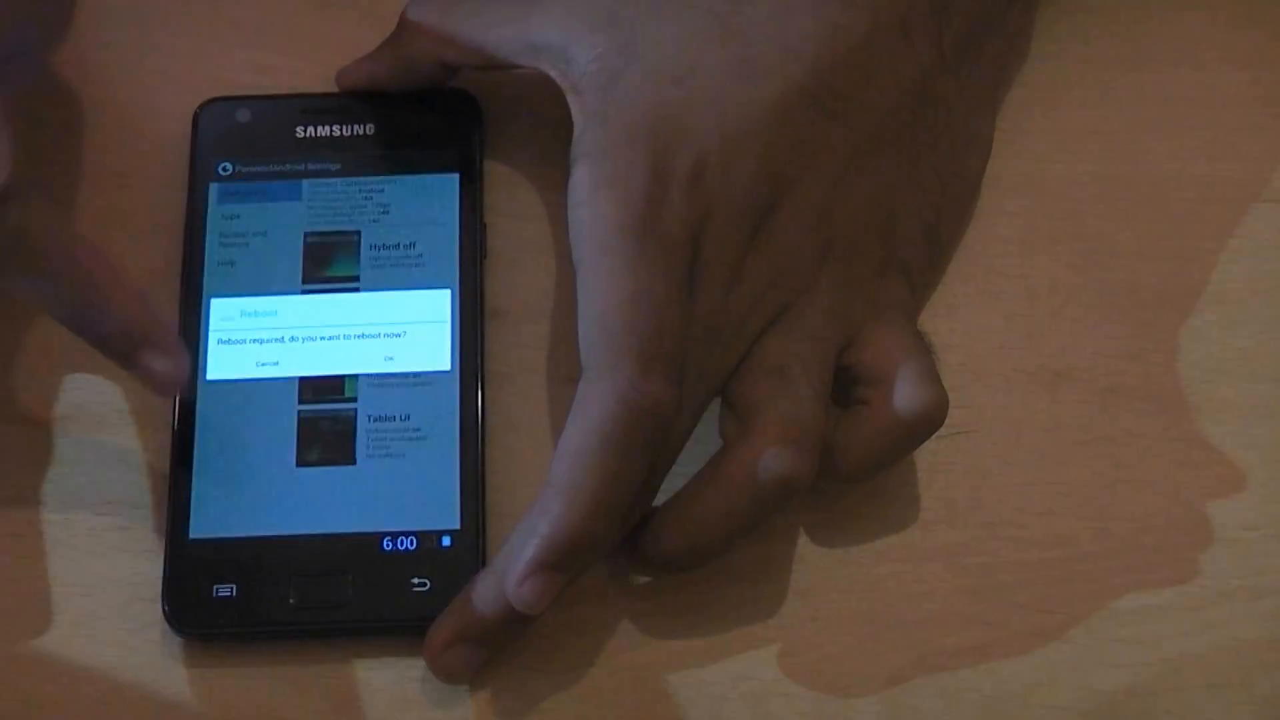
Confirm the reboot and unlock at the lock screen showing the shortcut-swipe tip
click(393, 363)
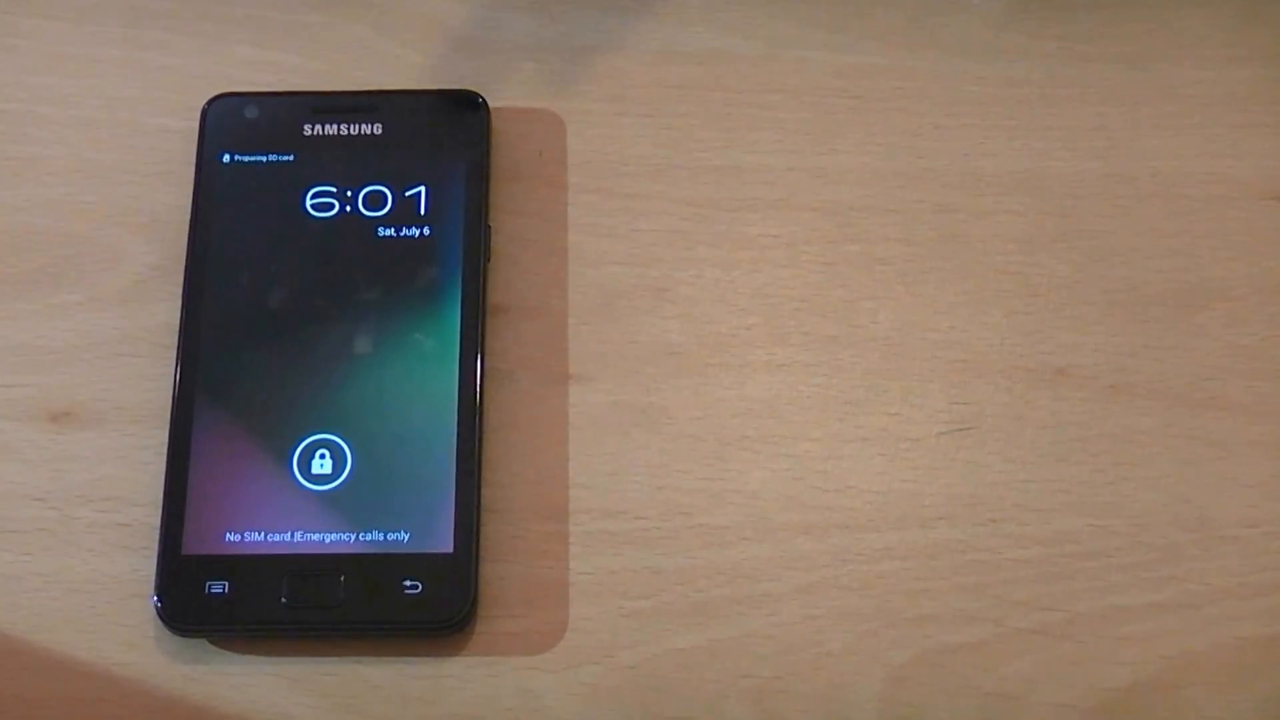
click(321, 462)
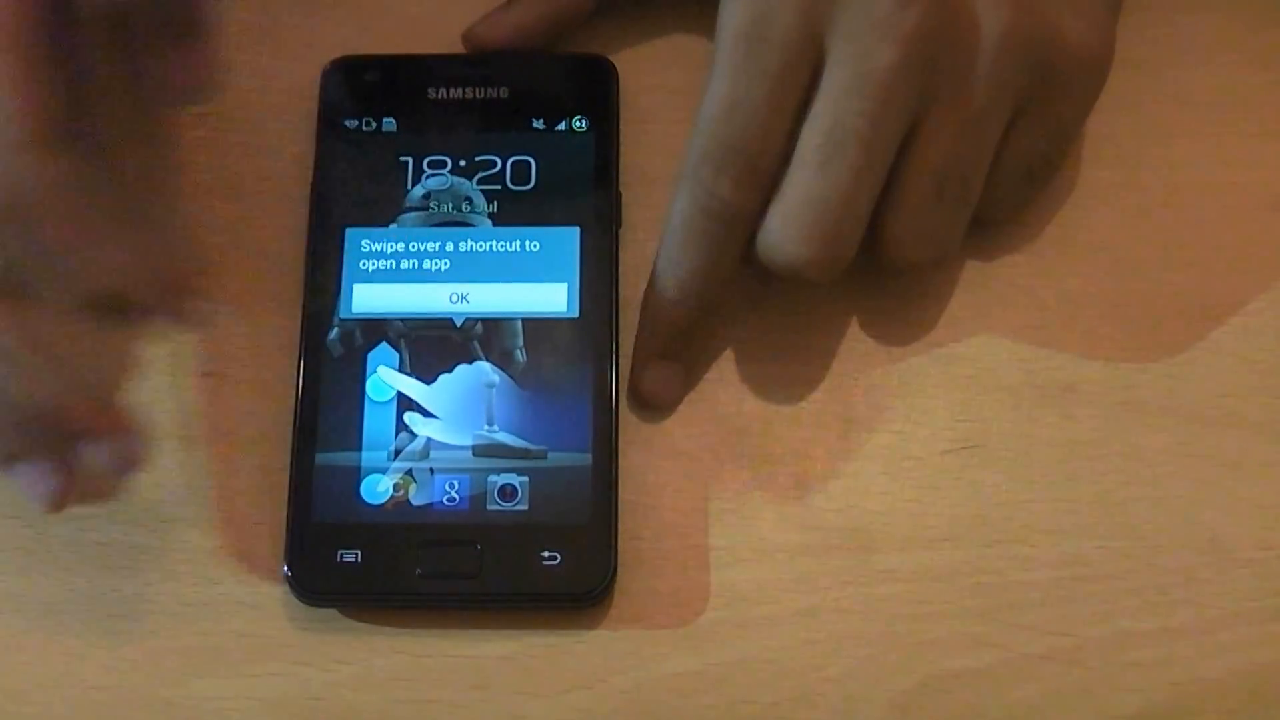
Dismiss the 'Swipe over a shortcut' tip on the Omega ROM lock screen
click(459, 296)
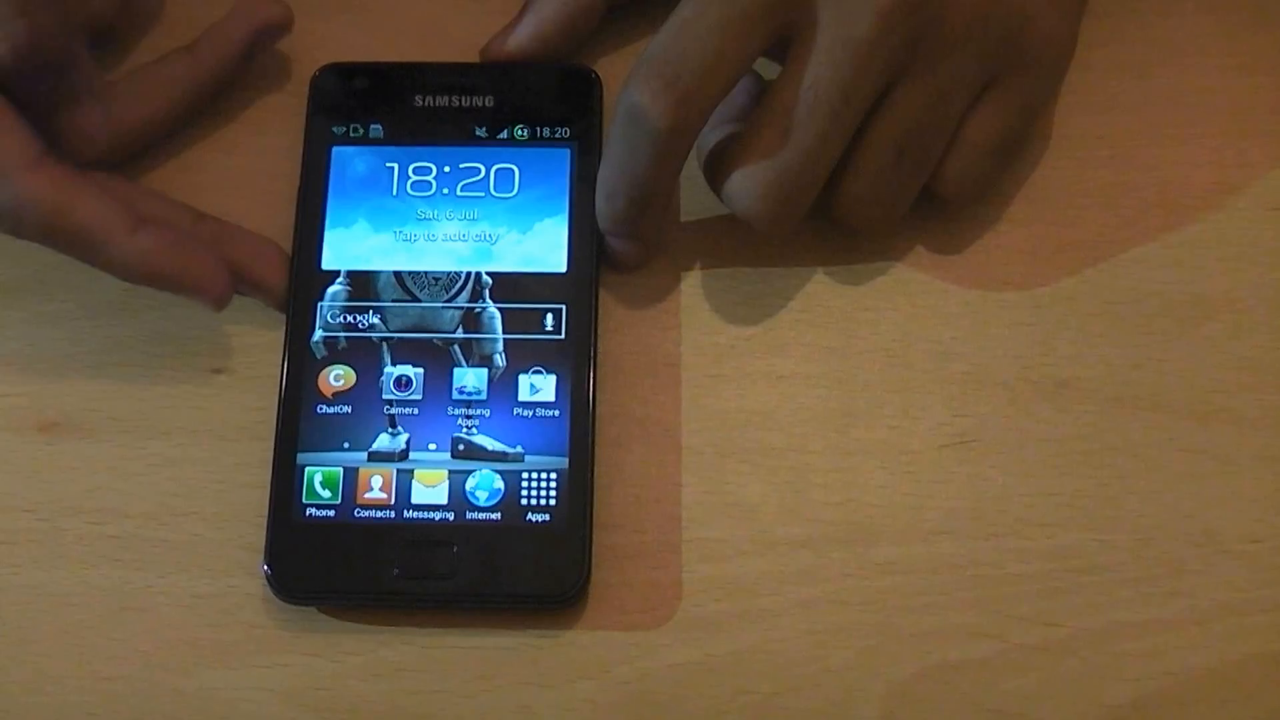
Open the Omega ROM app drawer and swipe through its pages
click(537, 487)
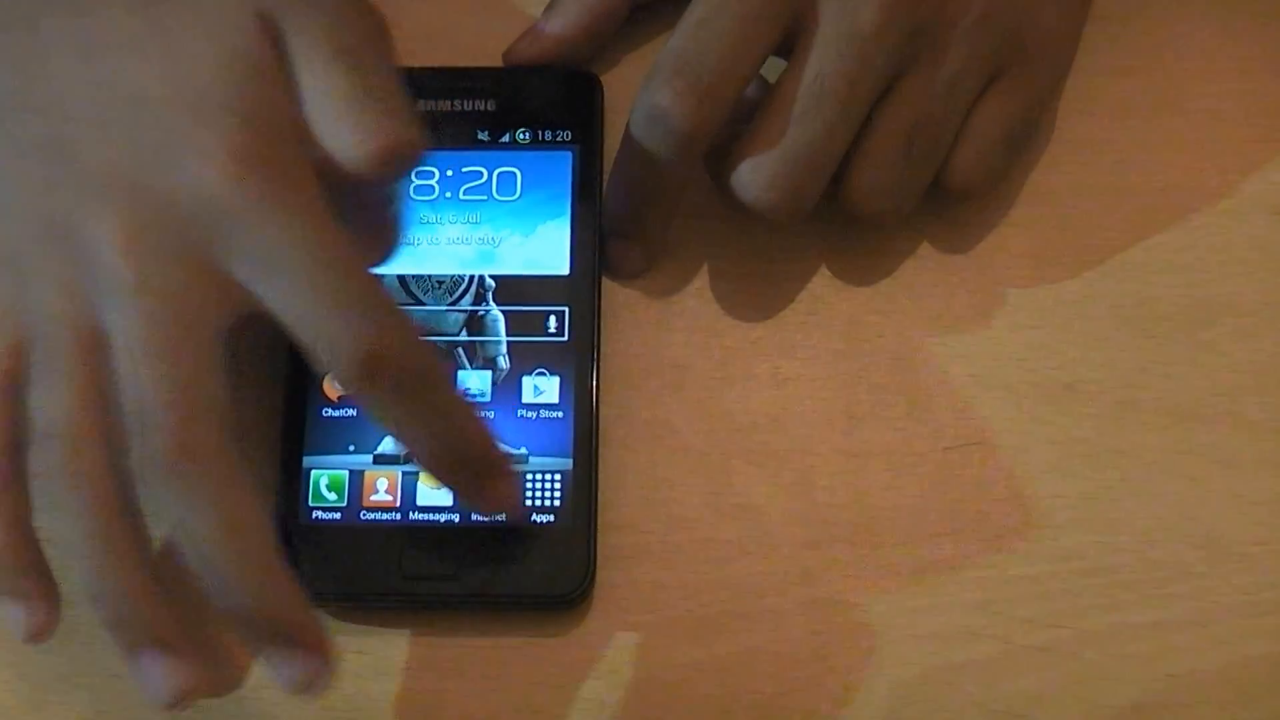
click(541, 486)
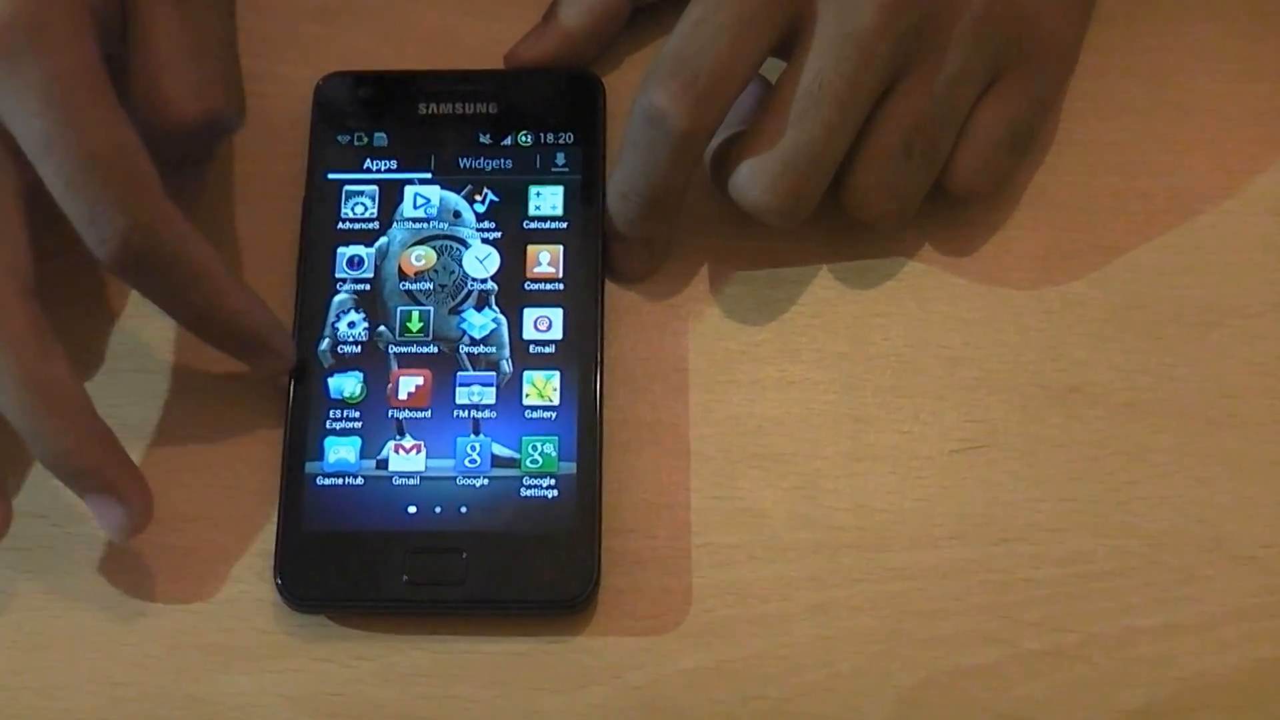
scroll(left, 3)
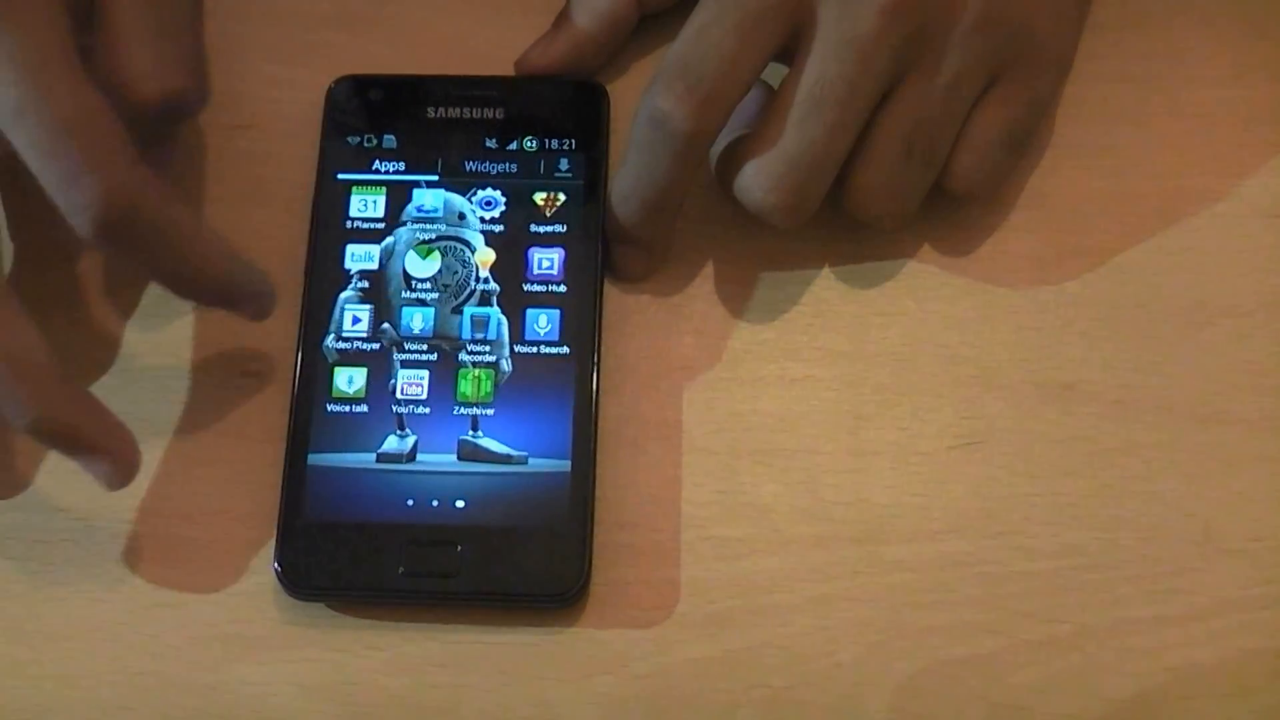
scroll(left, 3)
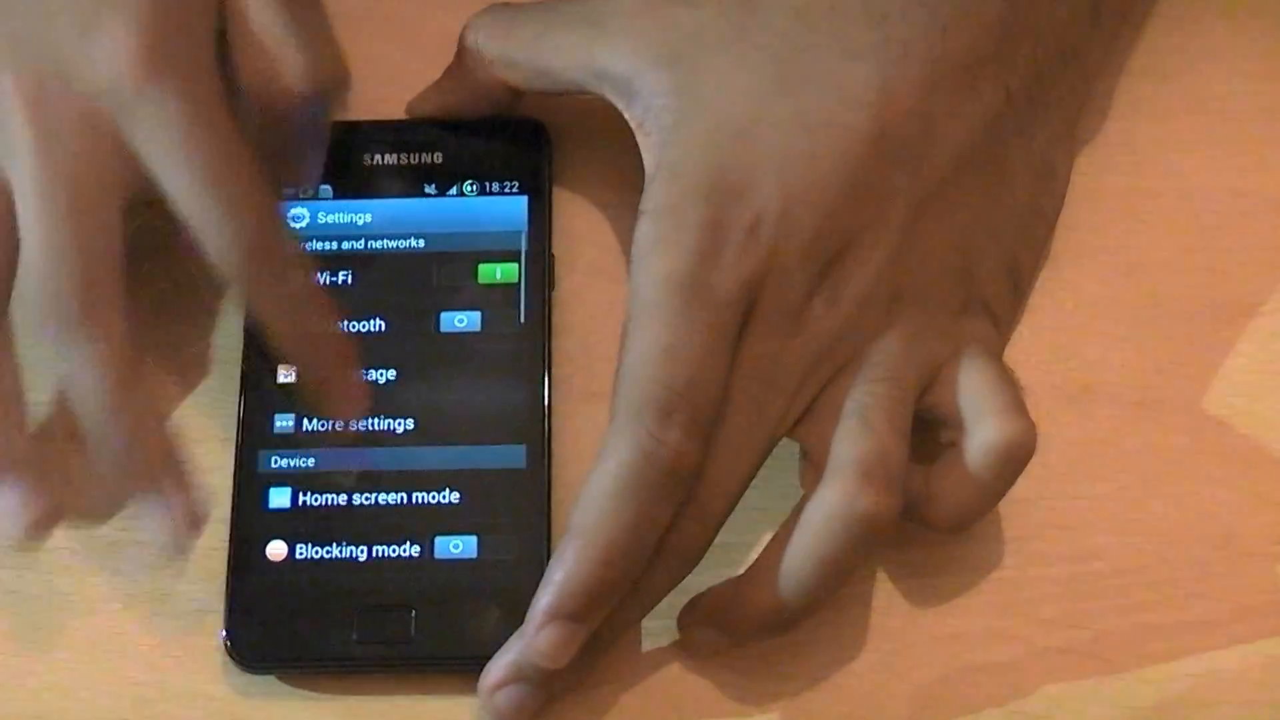
View About device (Android 4.1.2, Omega v23), trigger the Jelly Bean egg, go home
scroll(down, 3)
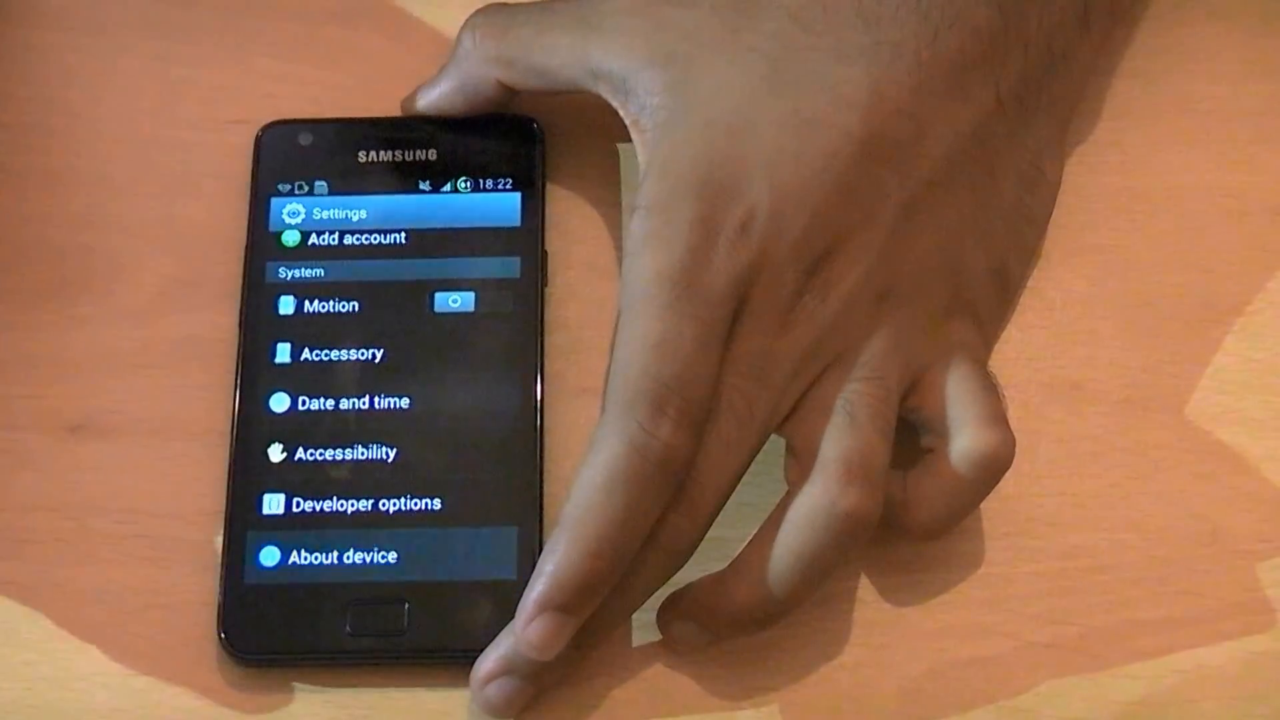
click(342, 556)
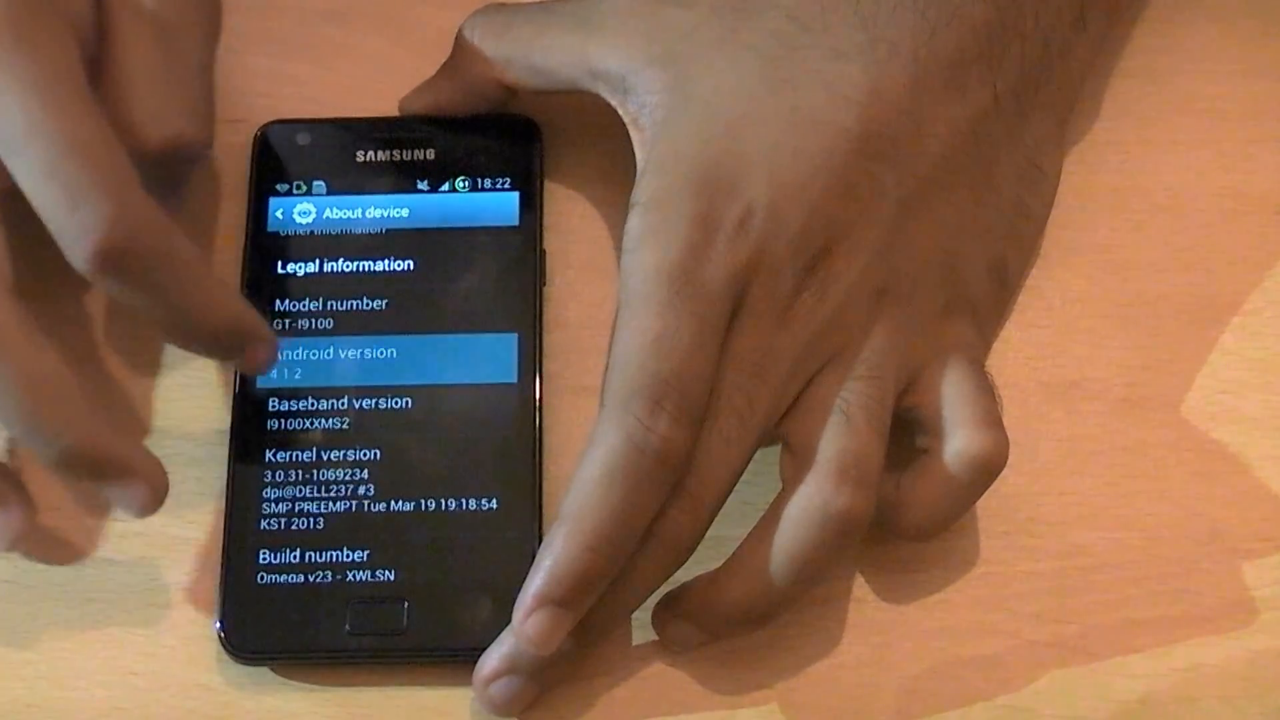
click(352, 363)
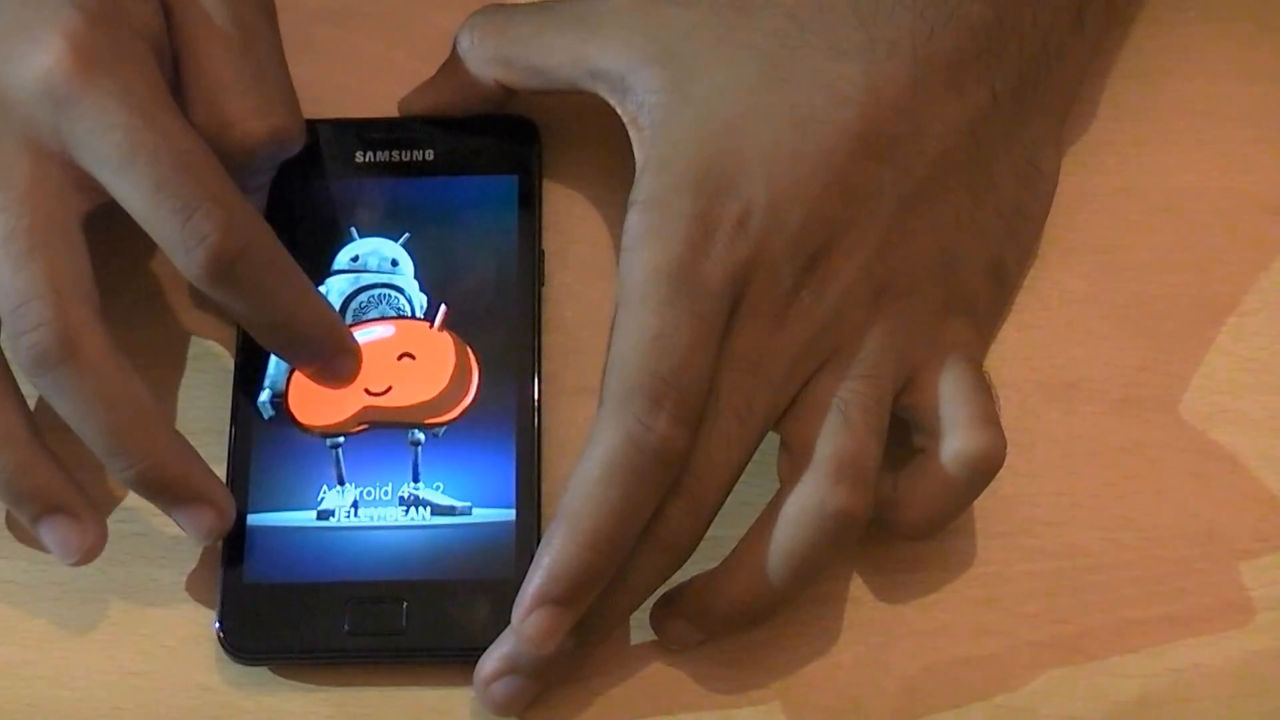
click(400, 367)
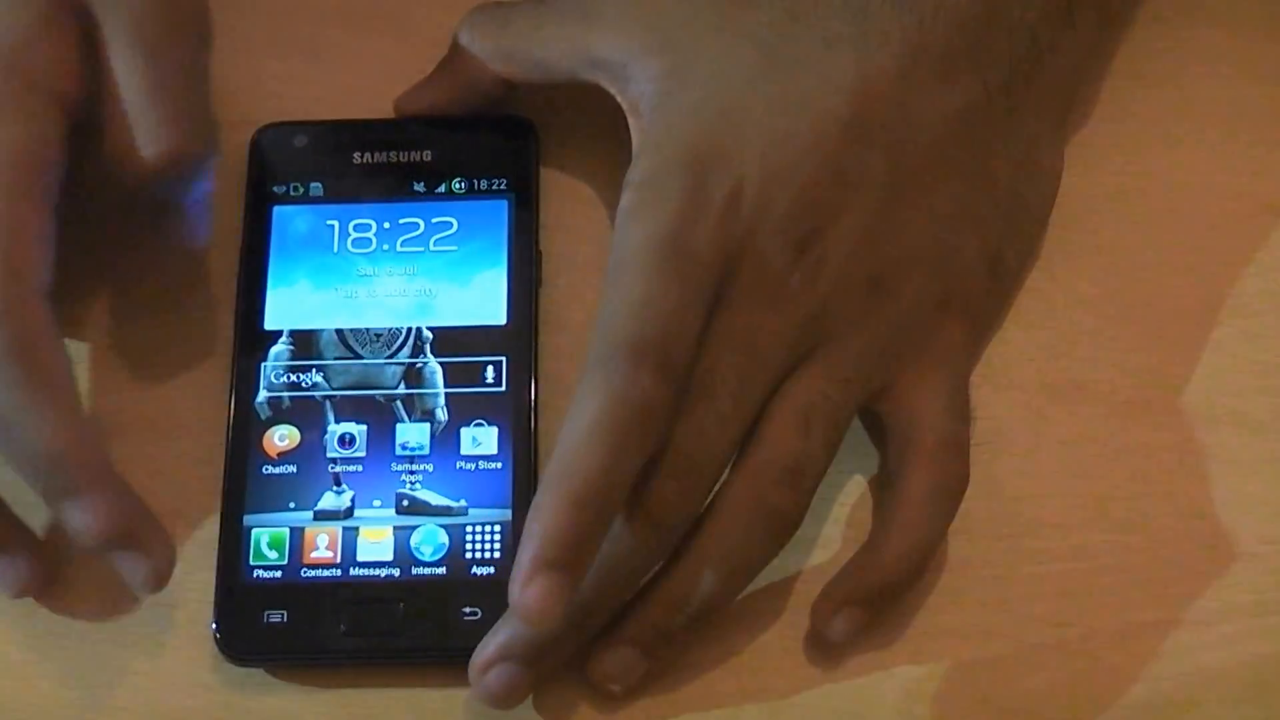
click(481, 543)
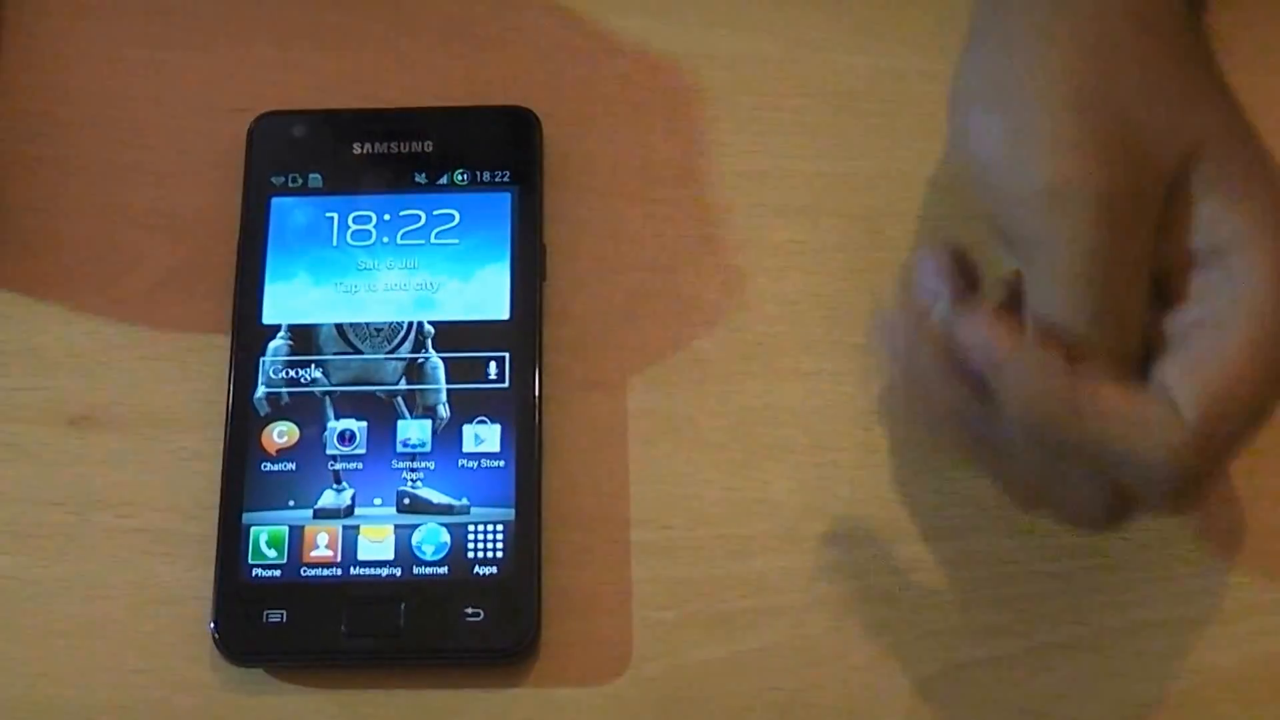
Page through the Omega ROM app drawer three times, then reopen the apps list
click(483, 547)
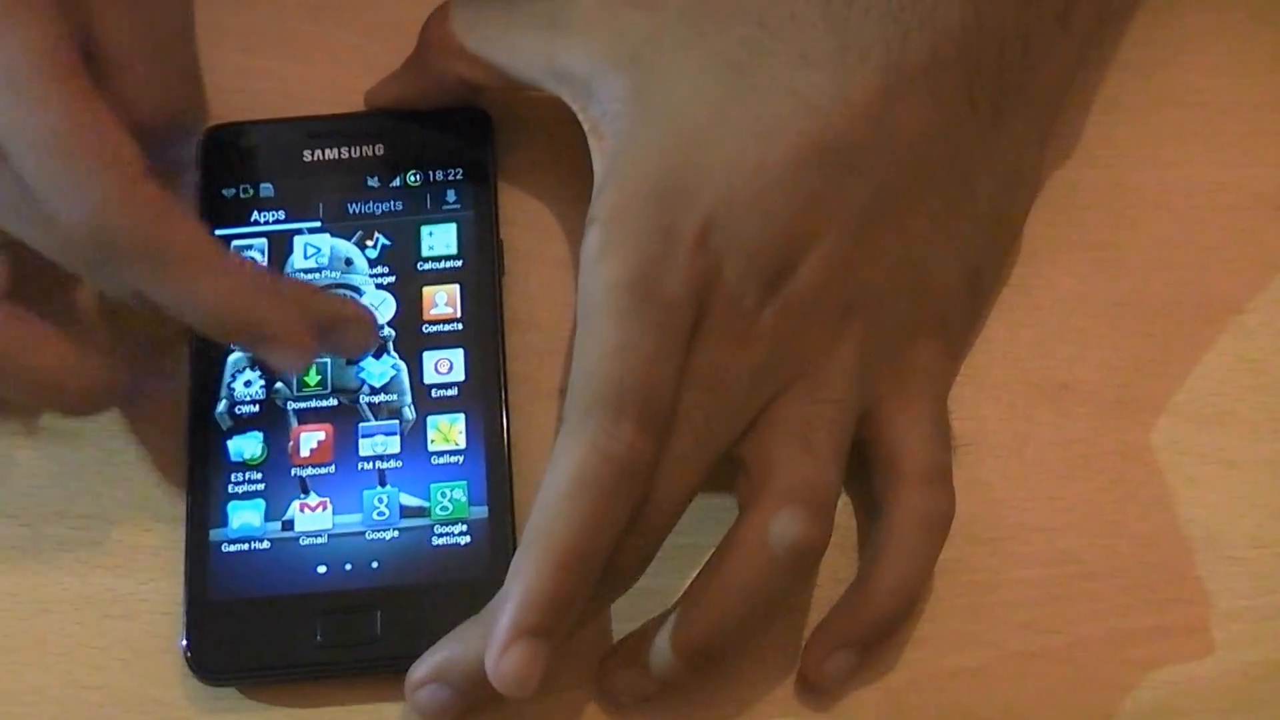
scroll(left, 3)
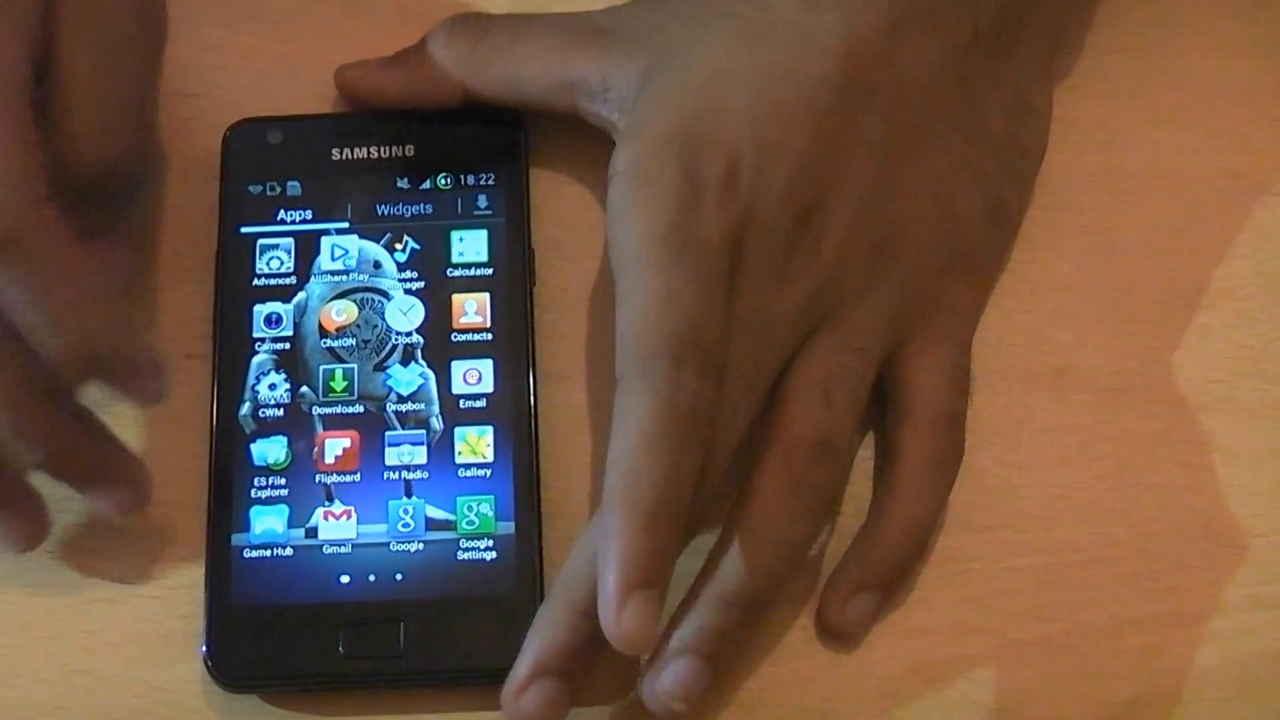
scroll(left, 3)
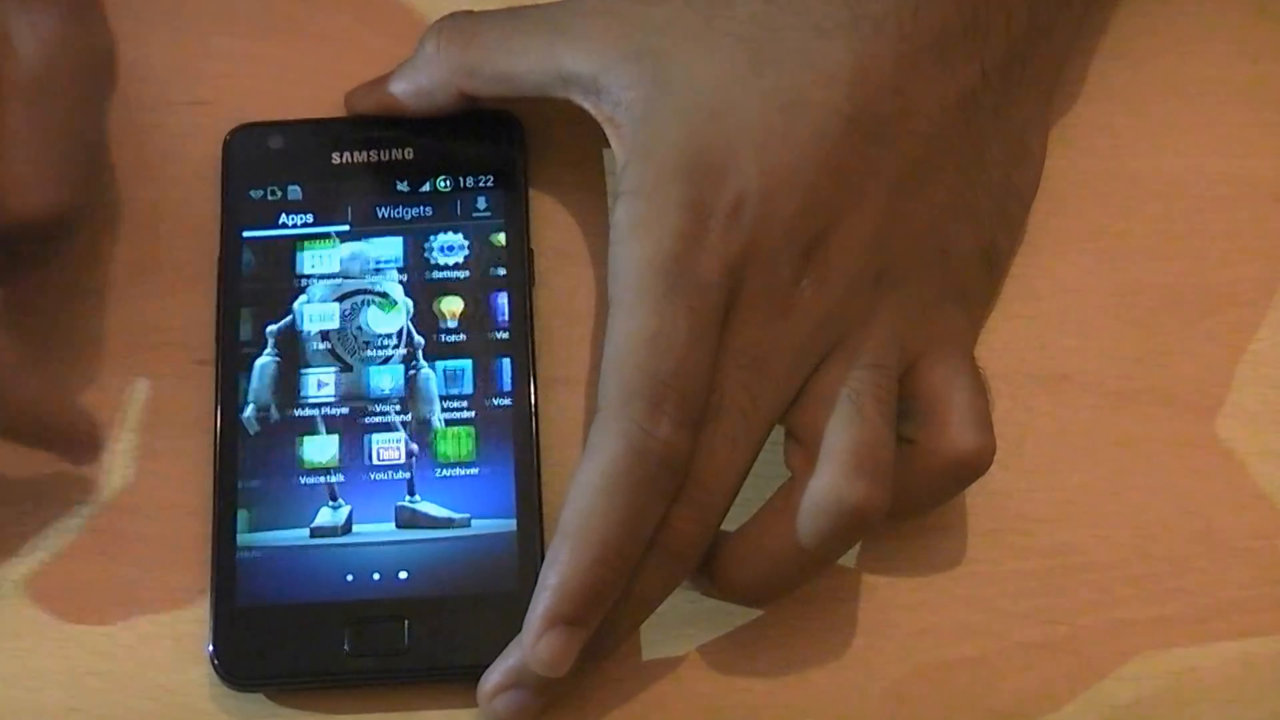
scroll(left, 3)
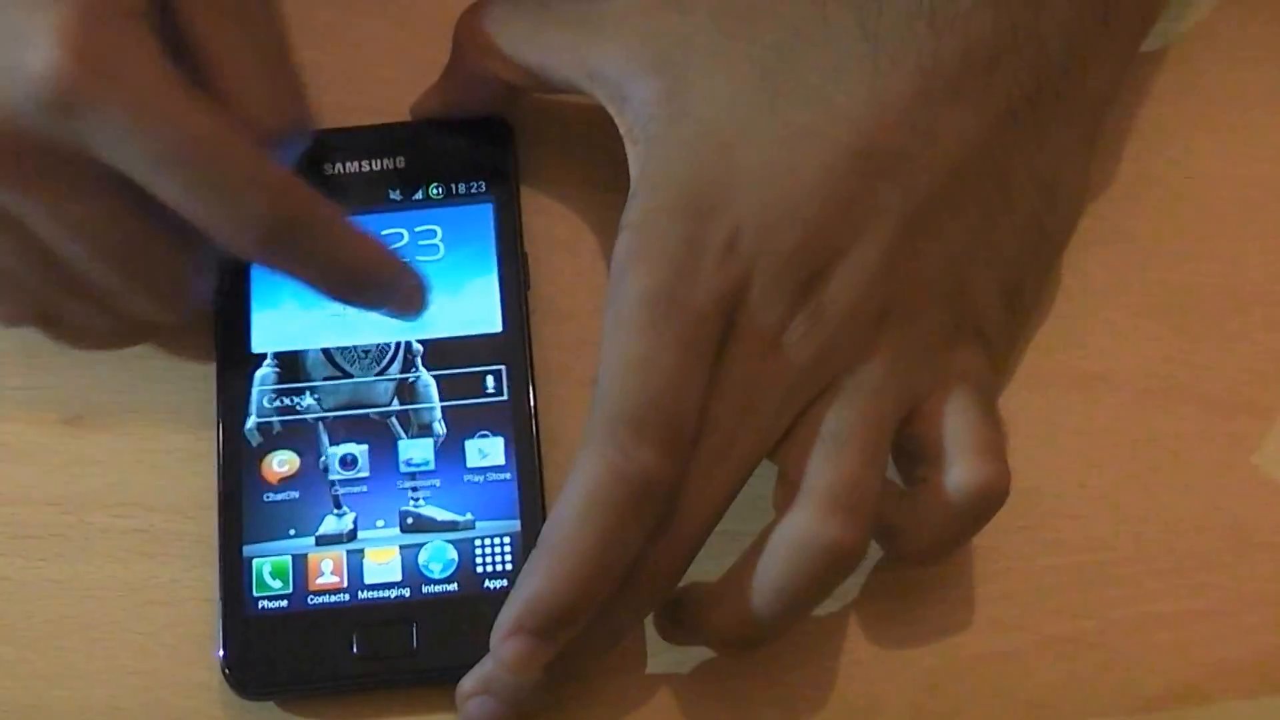
click(496, 555)
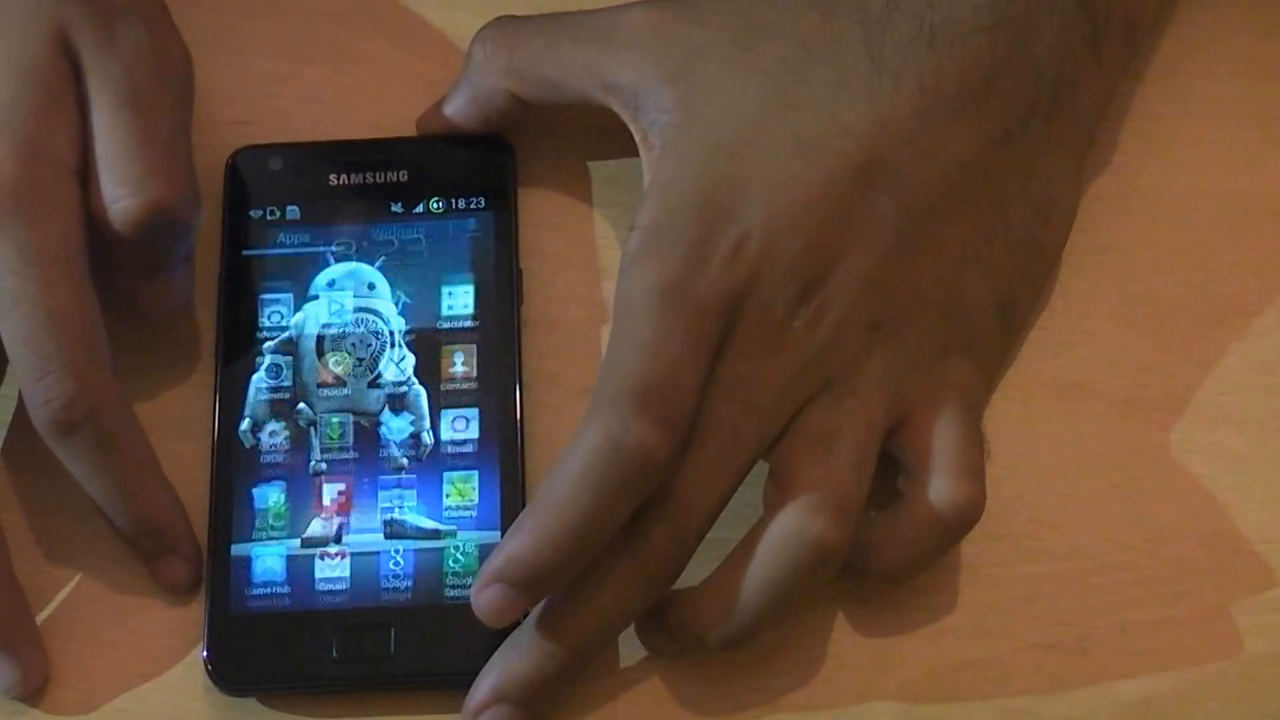